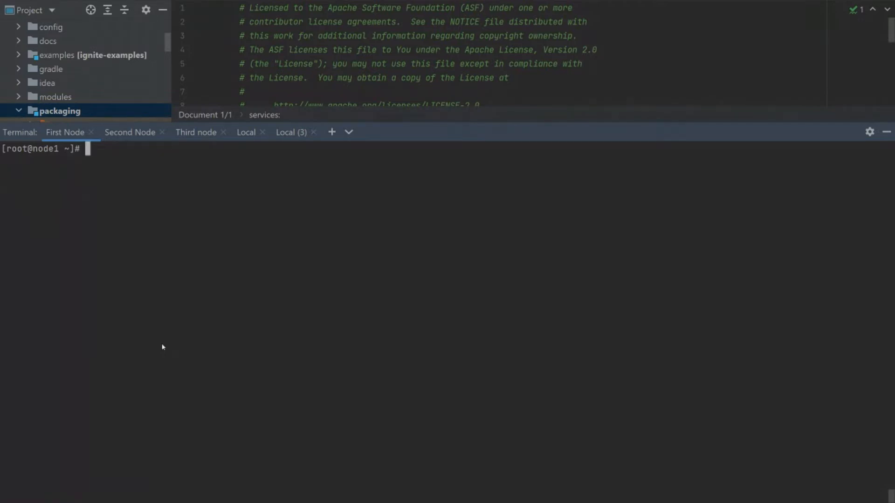
Step: List files and install the ignite3db-3.0.0~beta1 RPM package on the first node
type("ll")
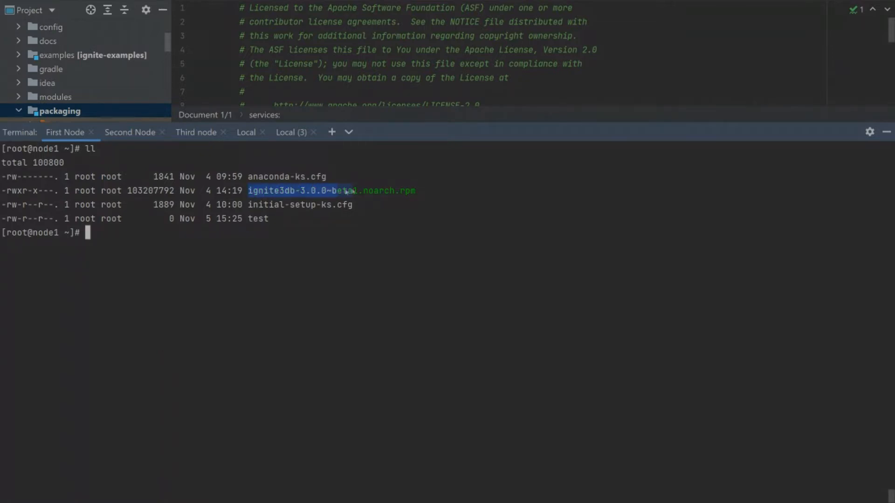
type("r")
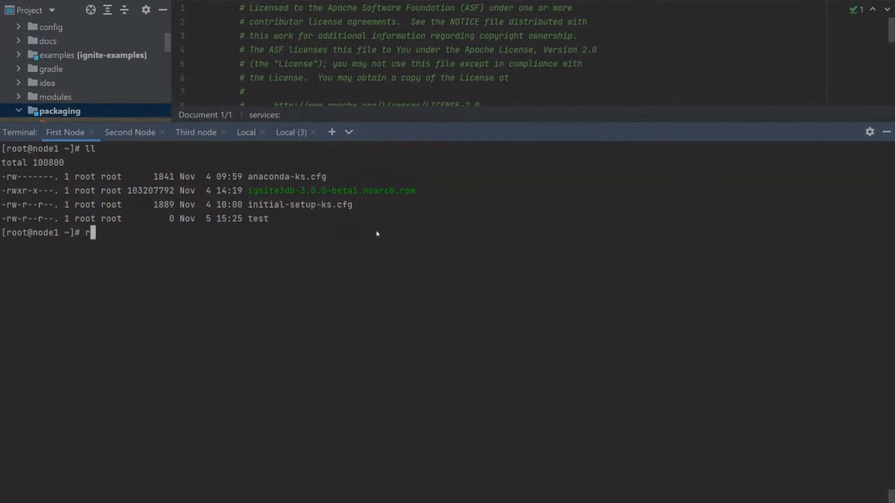
type("pm -i ignite3db-3.0.0~beta1.noarch.rpm")
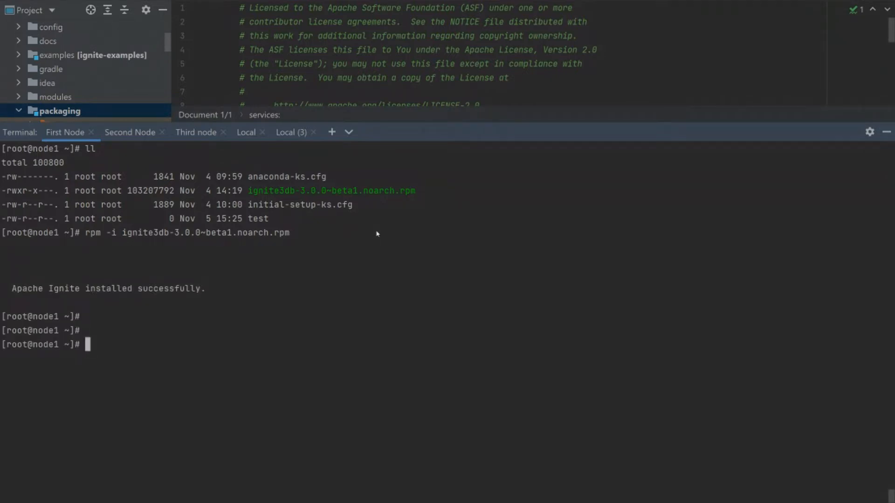
Step: Open /etc/ignite3db/vars.env in nano for editing
type("nano")
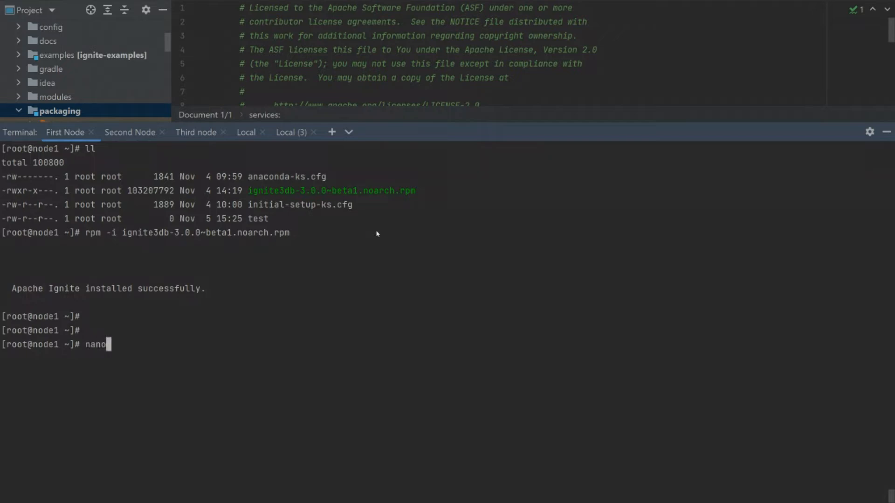
type("/etc/i")
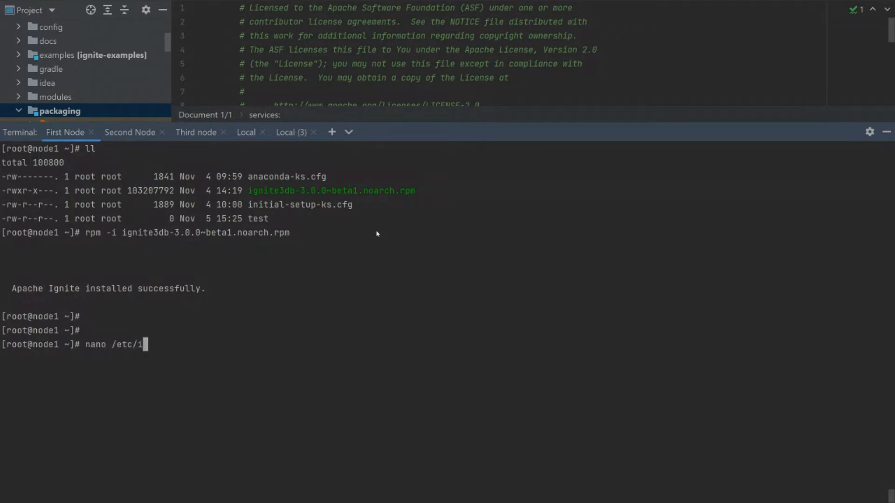
type("gnite3db/")
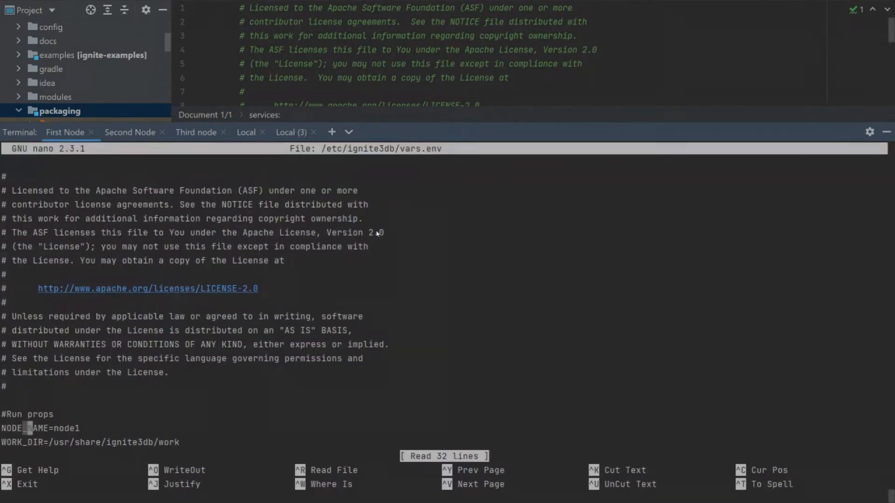
Step: Change NODE_NAME to demoNode1 in vars.env and save the file
key("BackSpace")
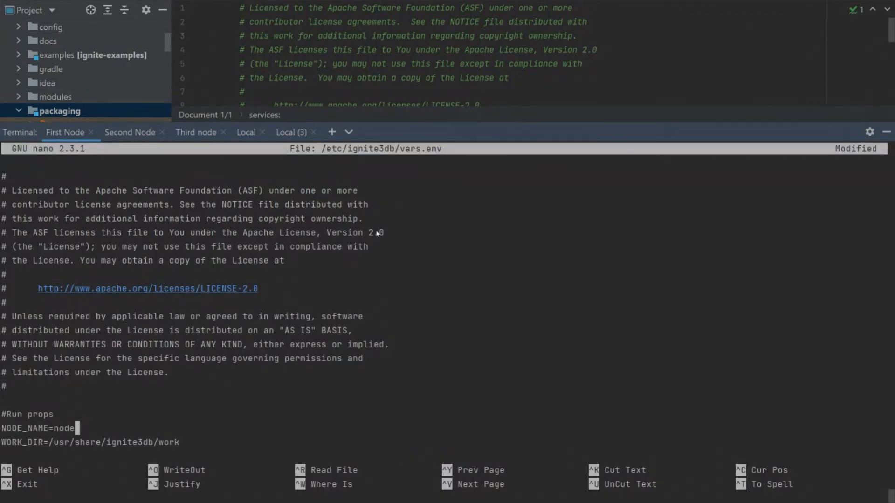
type("demo")
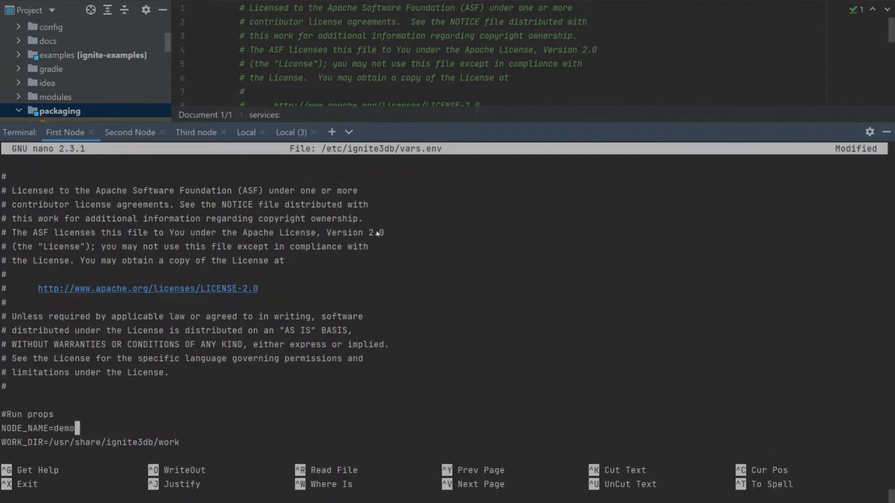
key("ctrl+x")
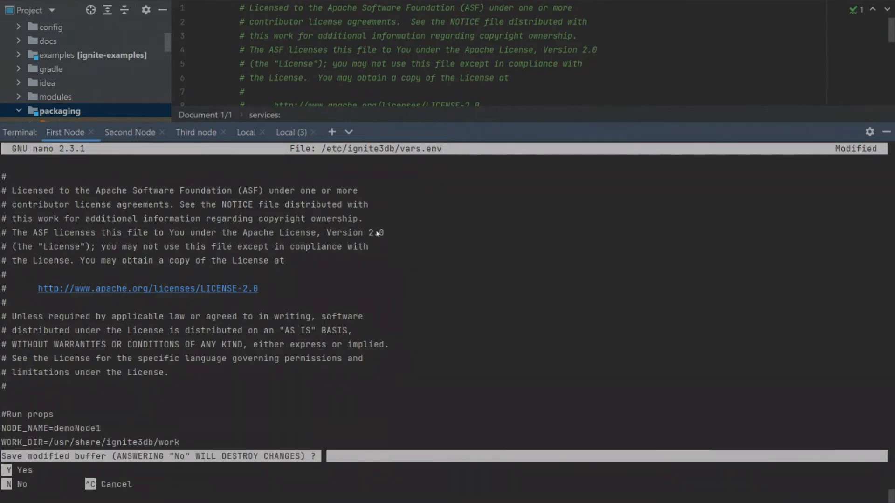
key("n")
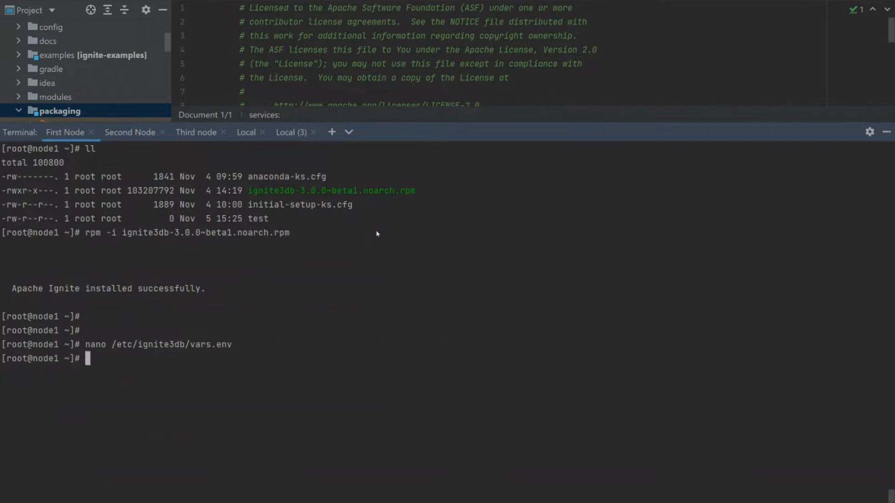
Step: Start ignite3db.service and check its status
type("systemctl start ig")
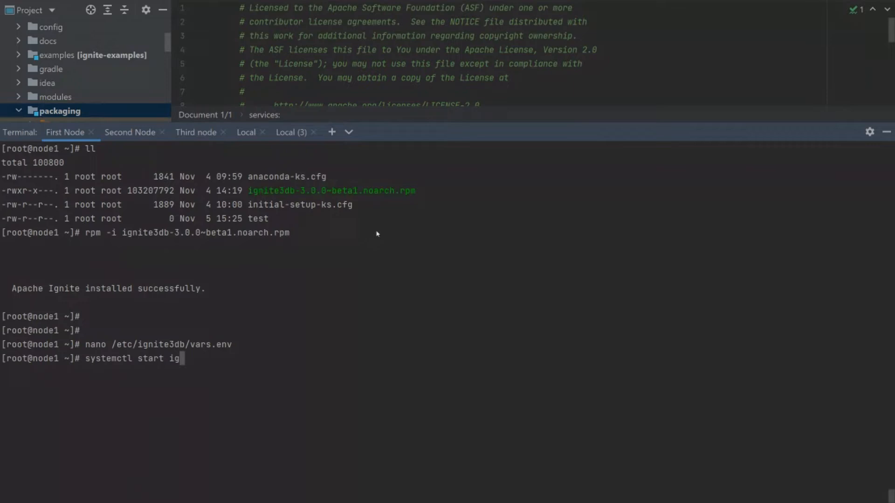
type("nite3db.service")
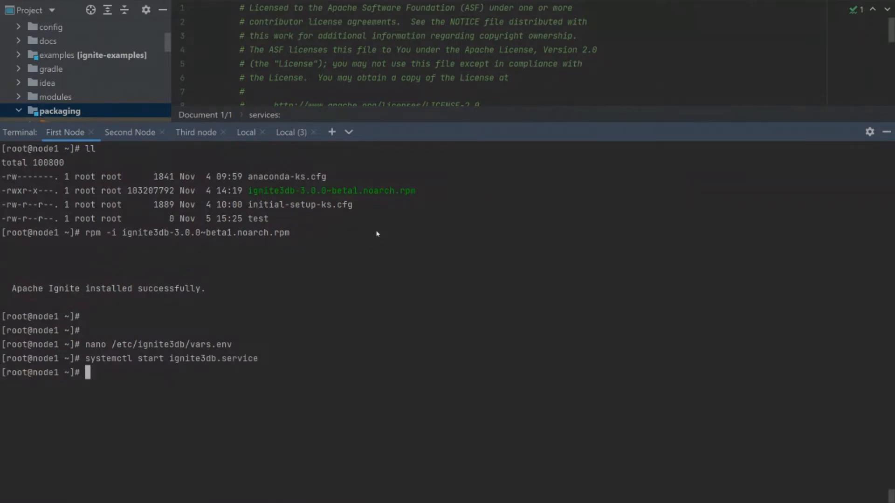
type("systemctl start ignite3db.service")
type("systemctl status ignite3db.service")
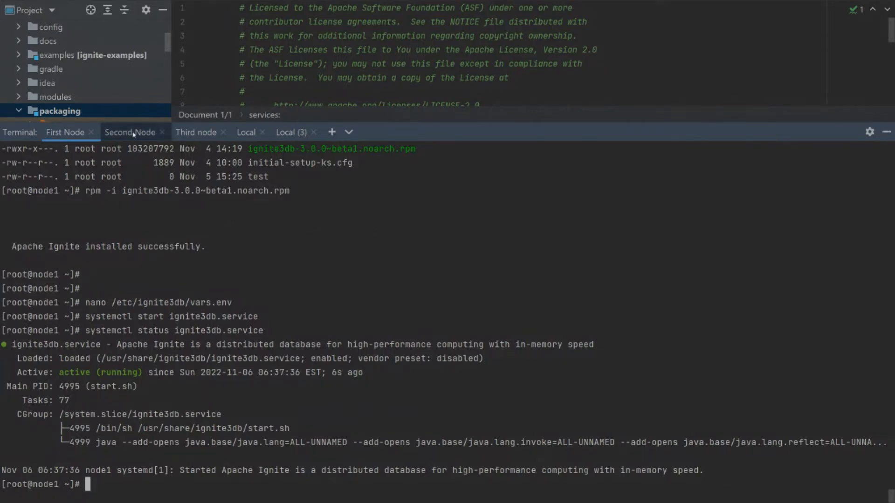
Step: Install the ignite3db-3.0.0~beta1 RPM package in the Second Node terminal
left_click(130, 132)
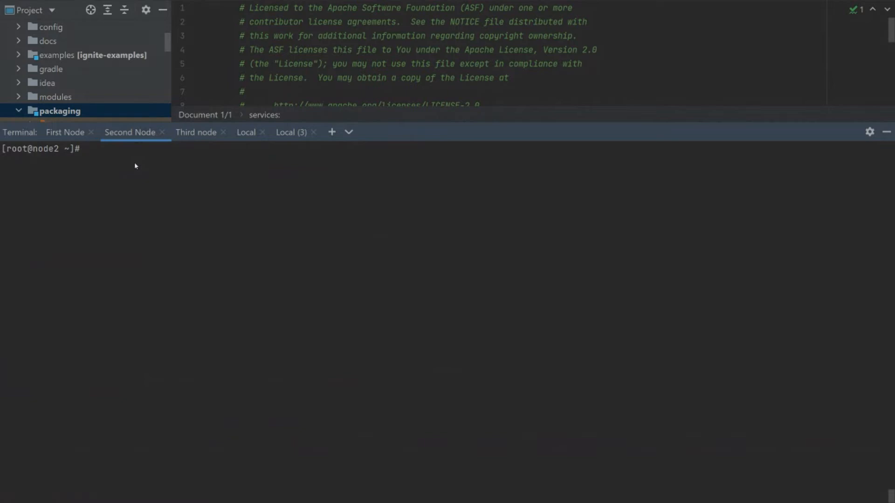
type("ll")
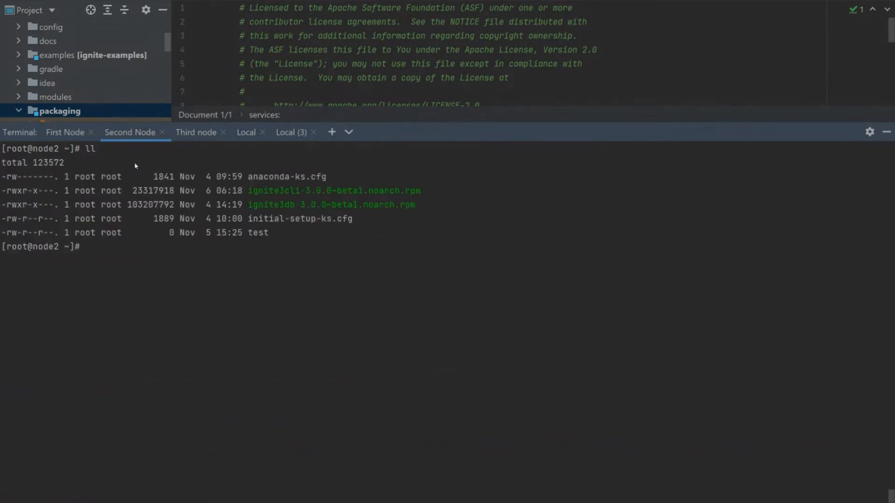
type("rpm -i ig")
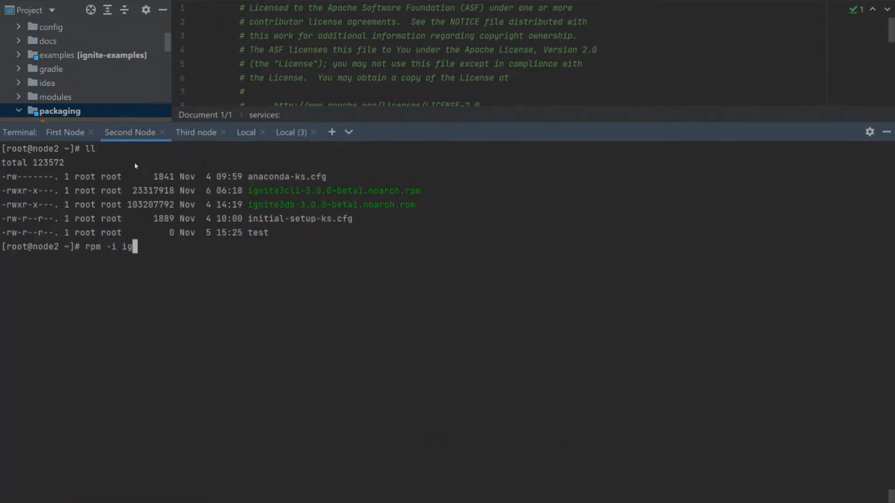
type("nite3db-3.0.0~beta1.noarch.rpm")
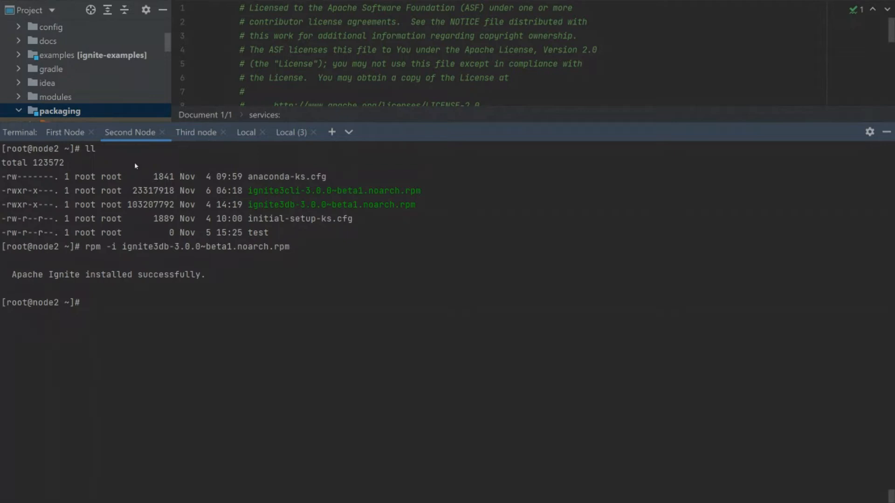
Step: Open /etc/ignite3db/vars.env in nano on the second node
type("r")
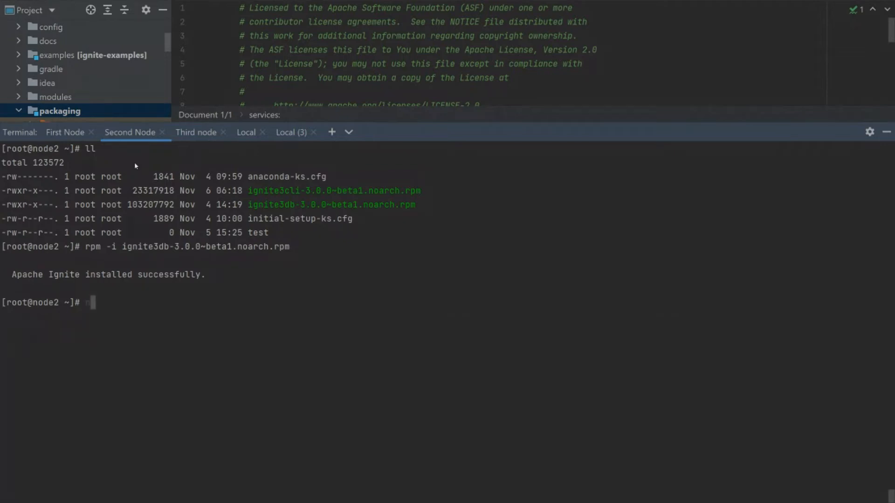
type("nano /etc/ignite3db/vars.env")
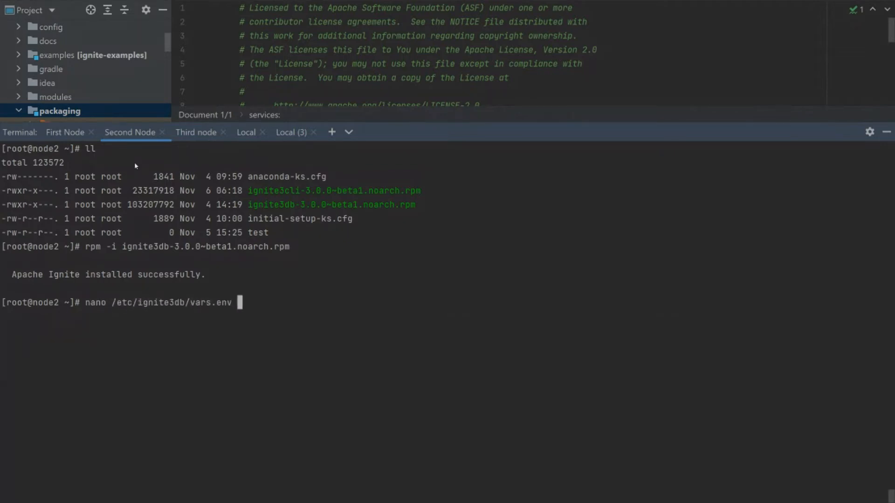
key("Enter")
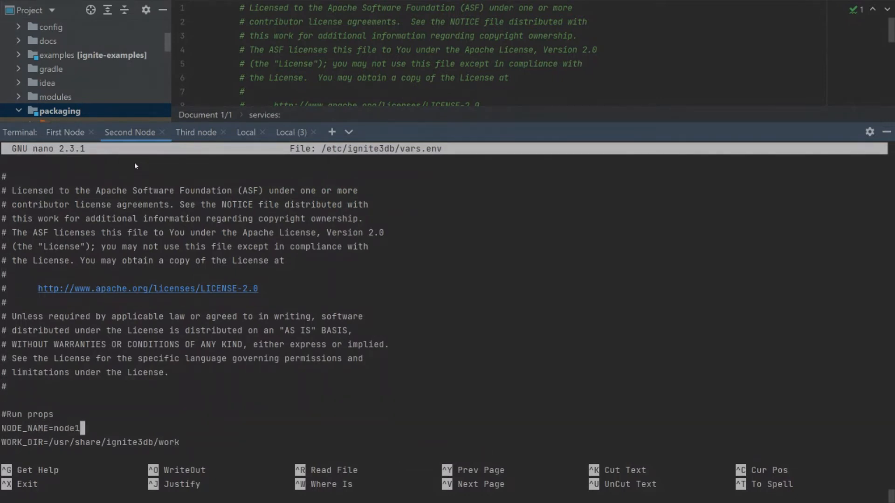
Step: Set the second node's name to demoNode2 and open its ignite-config.conf
type("demoNode")
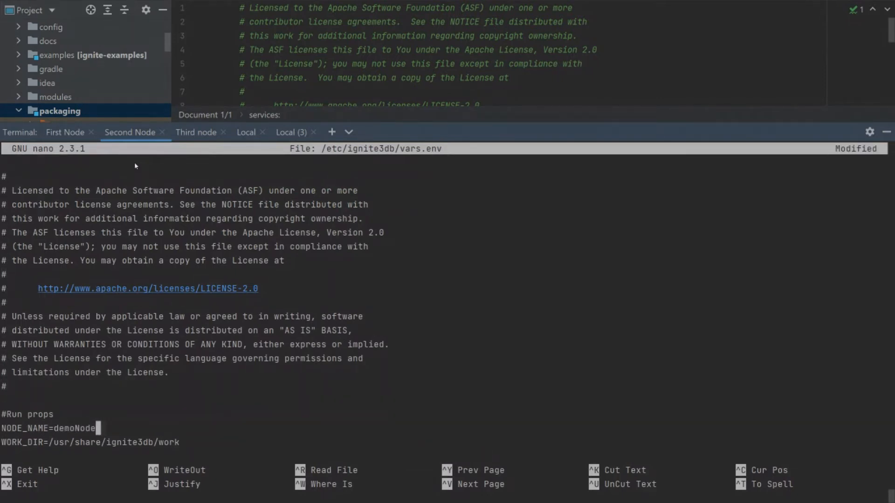
key("ctrl+x")
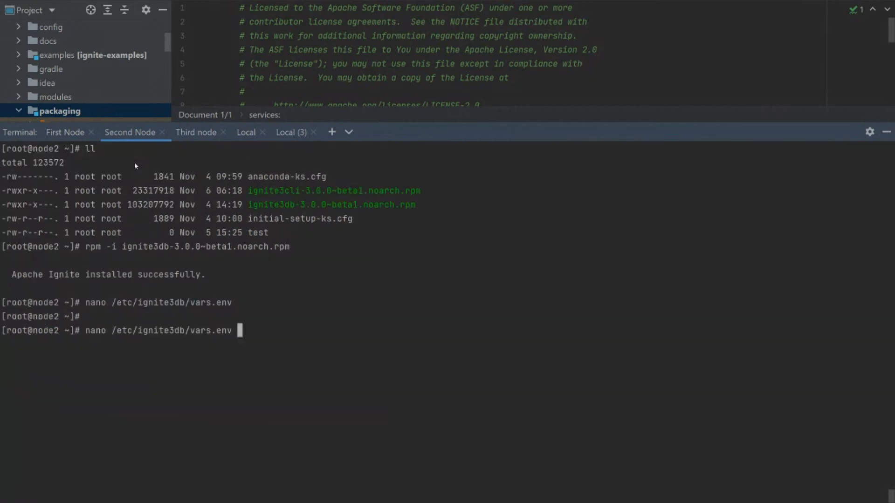
key("BackSpace")
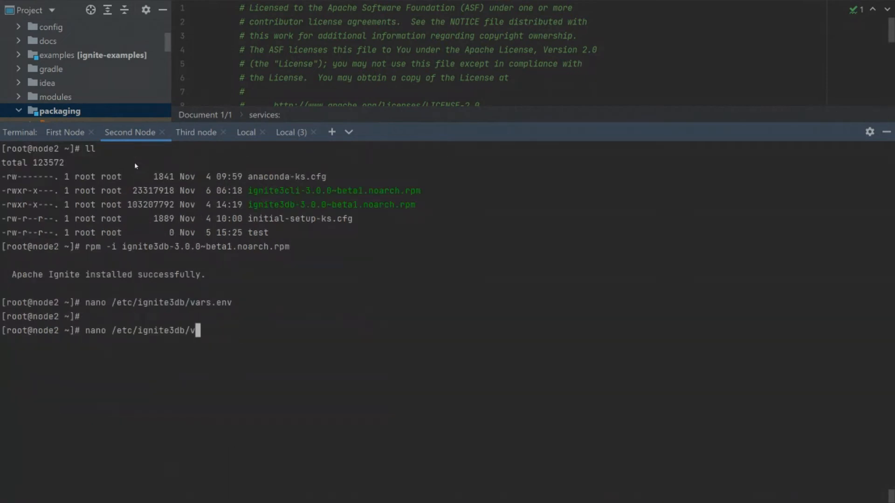
type("ignite")
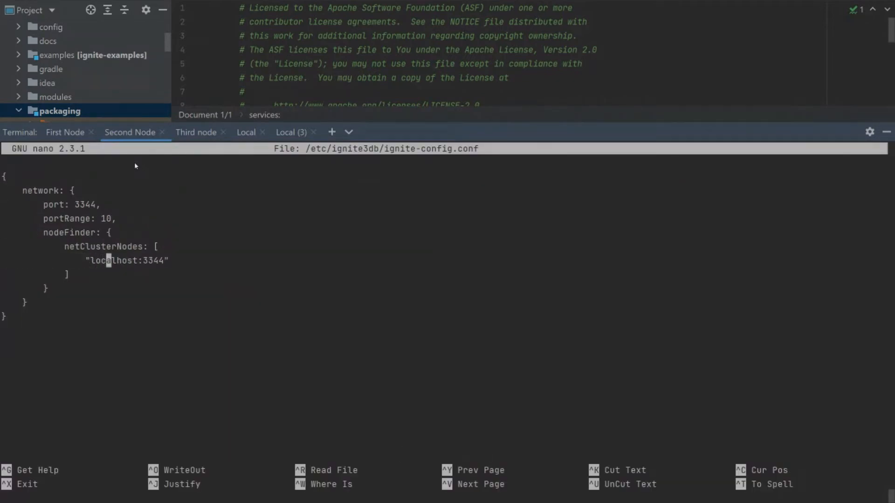
Step: Add "192.168.1.43:3344" to netClusterNodes and save the config file
type("m")
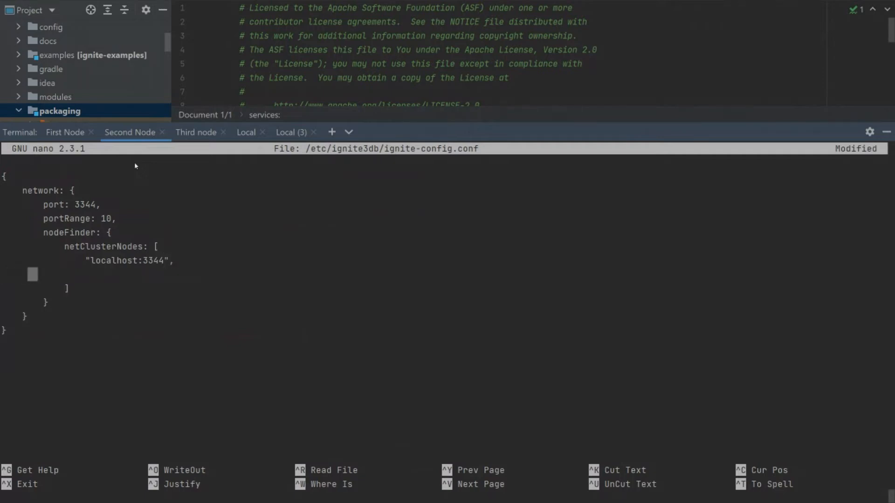
type("\"")
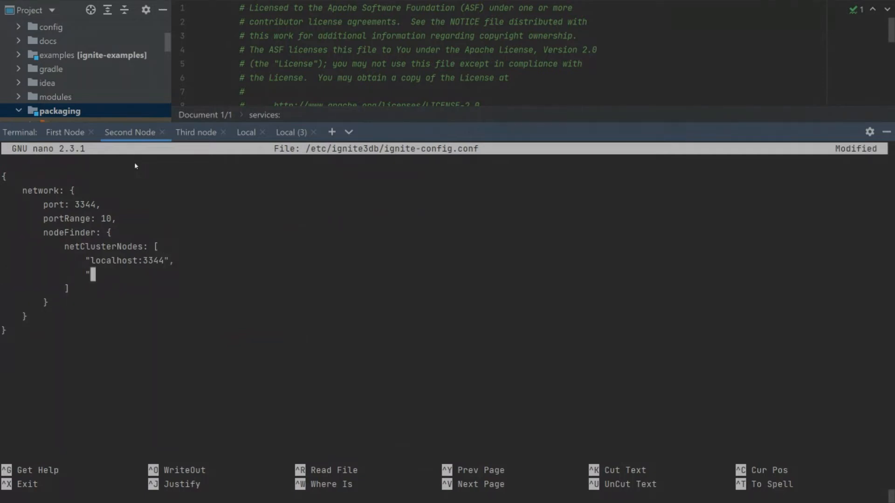
type("192.1")
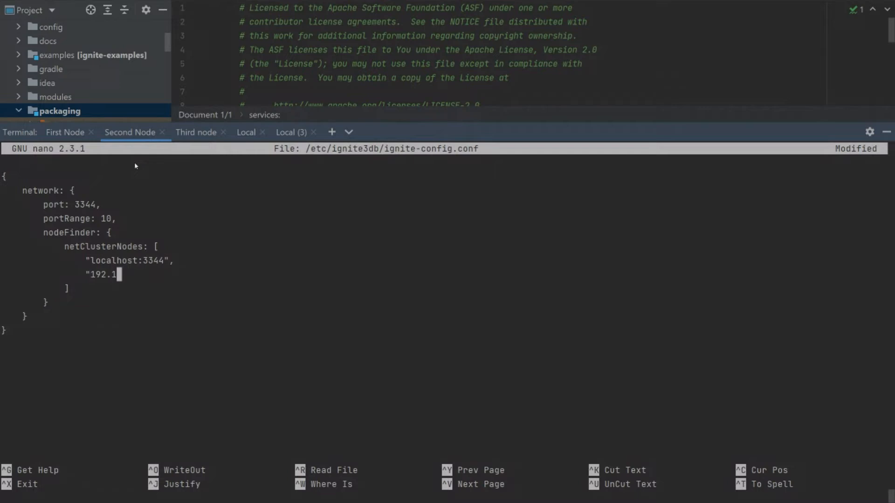
type("68.1.")
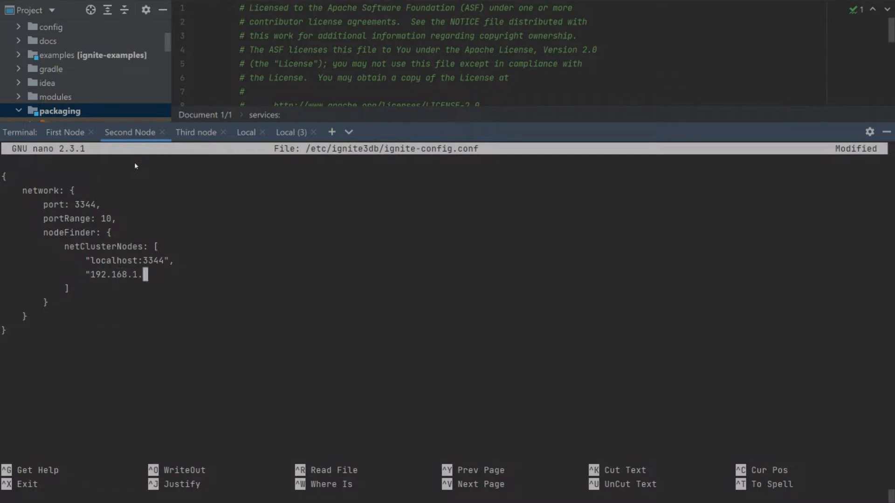
type("43:334")
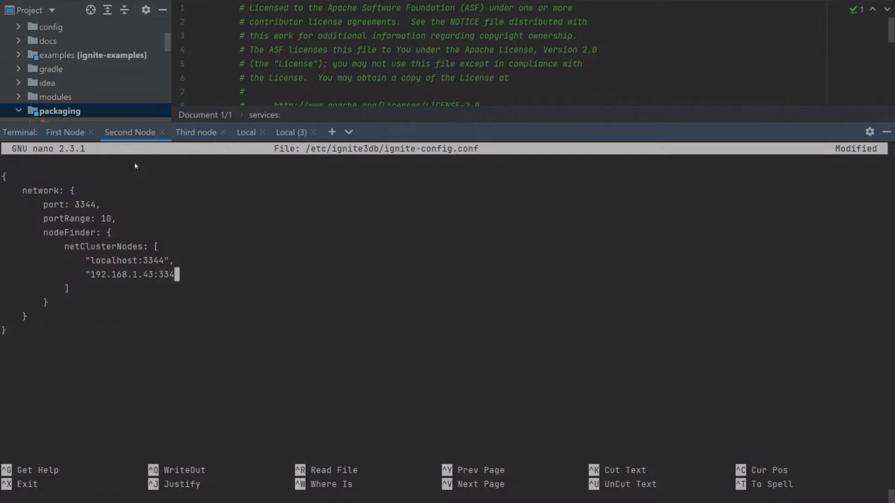
type("4\"")
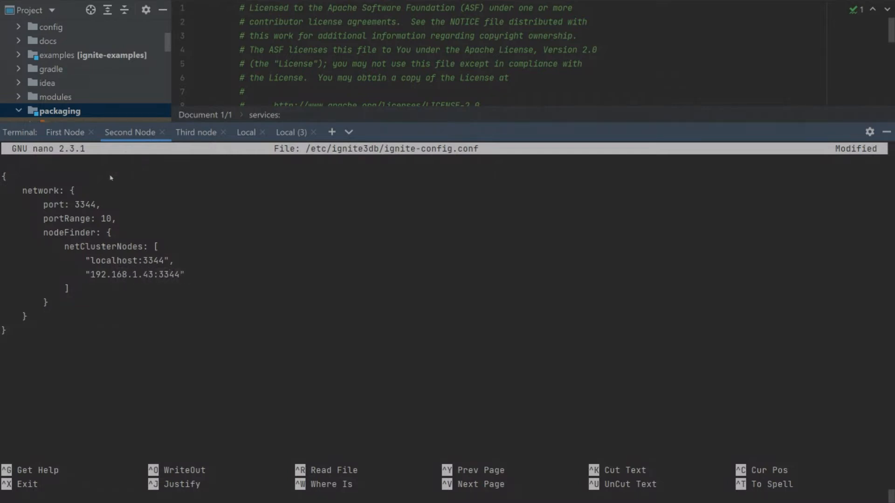
left_click_drag(66, 246, 67, 288)
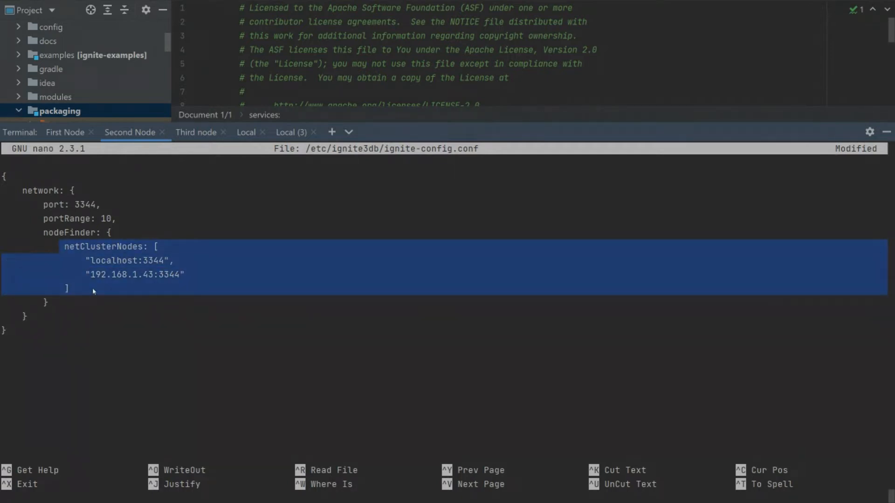
key("ctrl+o")
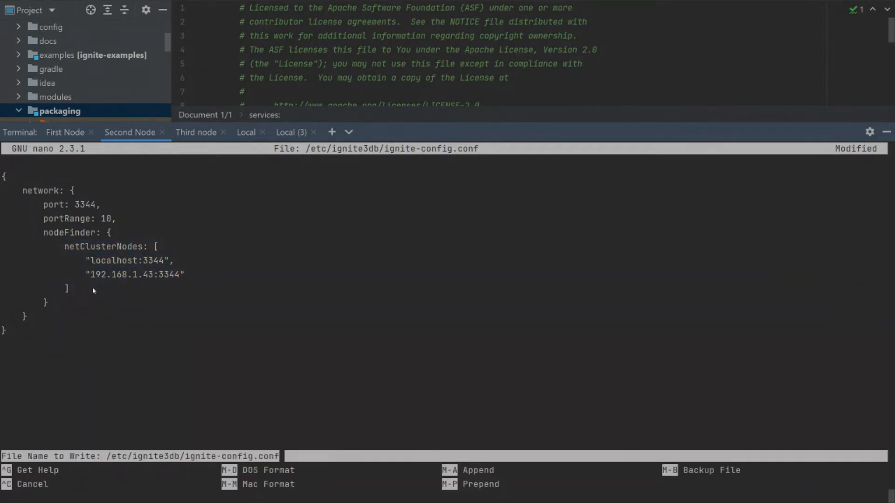
key("Enter")
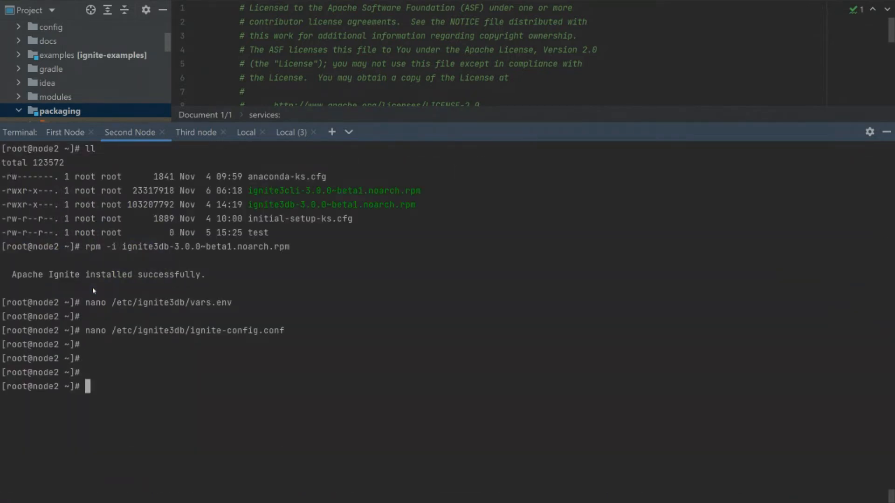
Step: Start ignite3db.service on the second node, check its status, and list files
type("sys")
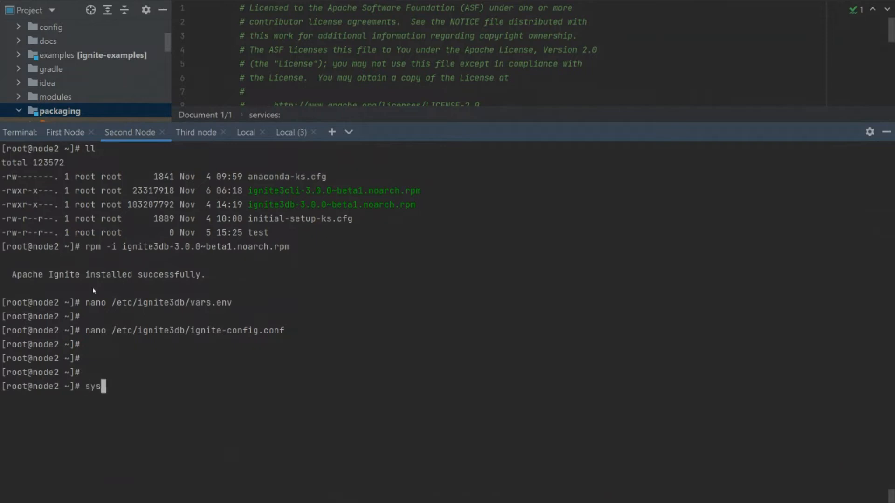
type("temctl")
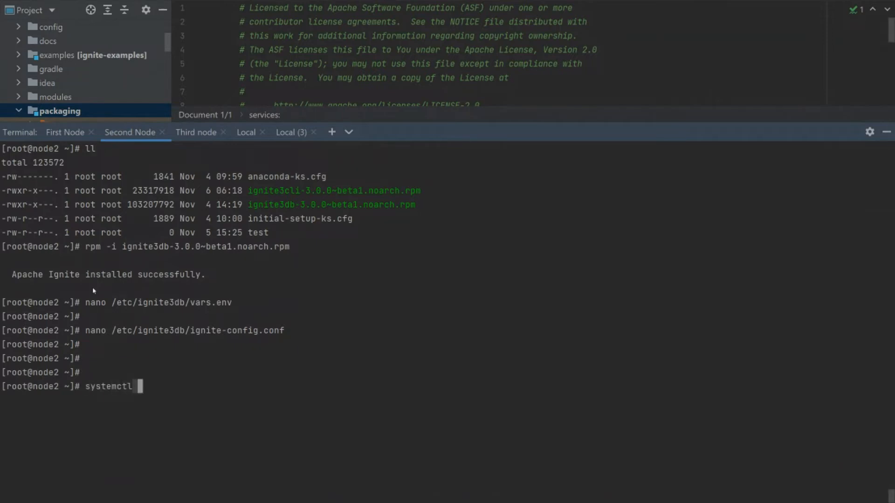
type("start ig")
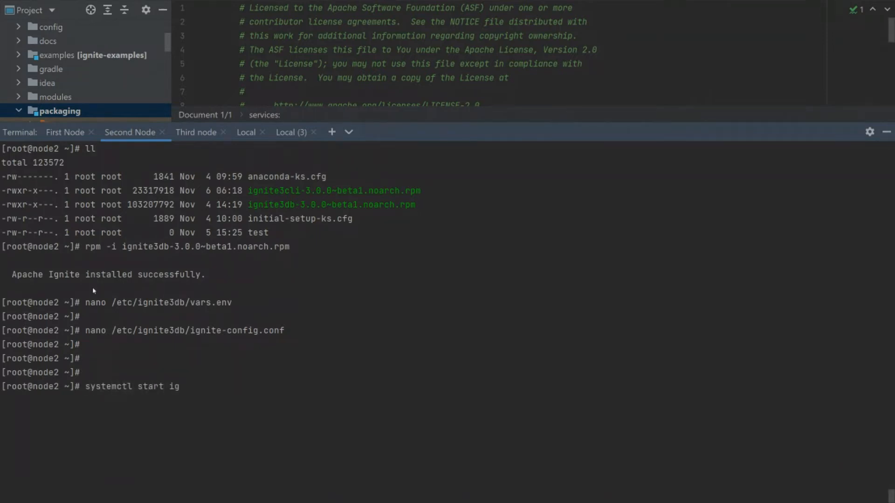
type("nite3db.service")
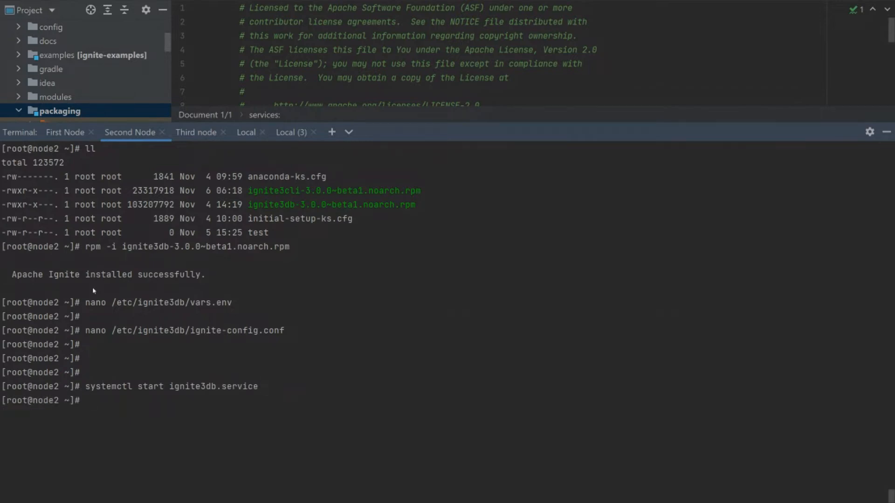
type("systemctl start ignite3db.service")
type("systemctl status ignite3db.service")
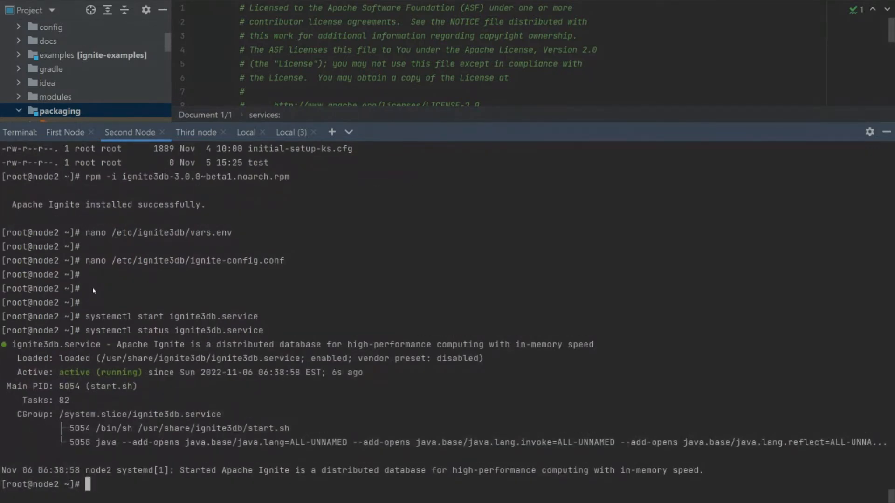
type("ll")
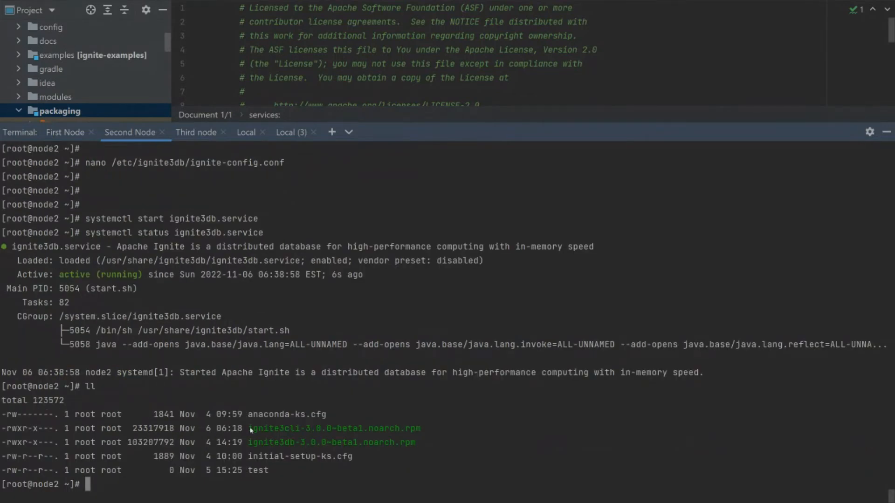
mouse_move(420, 437)
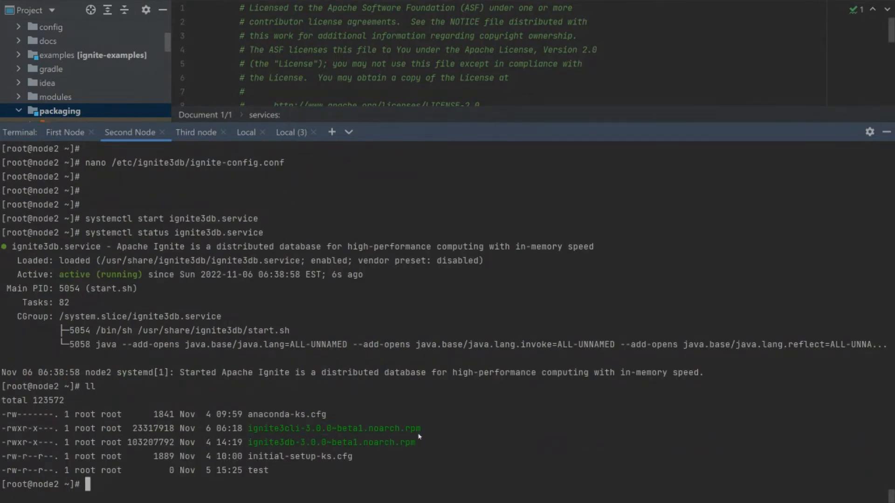
Step: Install ignite3cli-3.0.0~beta1, connect the CLI, run cluster topology physical, then exit
type("rpm -i")
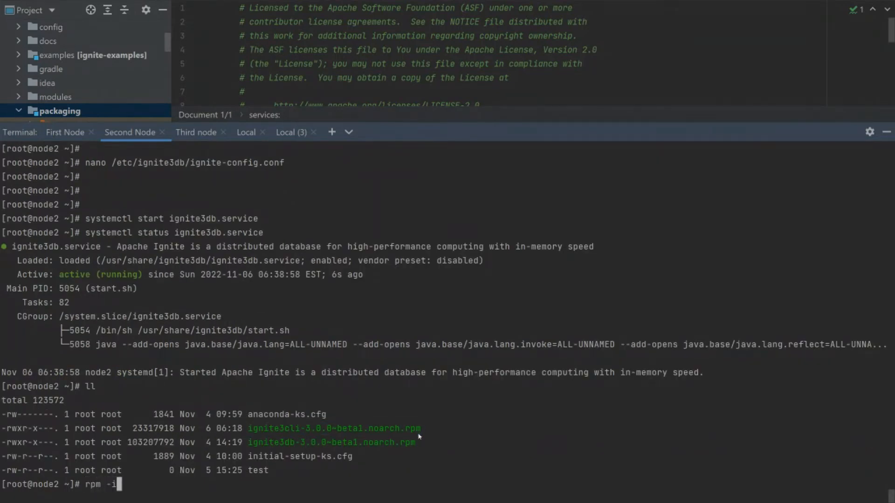
type("ignite3cli-3.0.0~beta1.noarch.rpm")
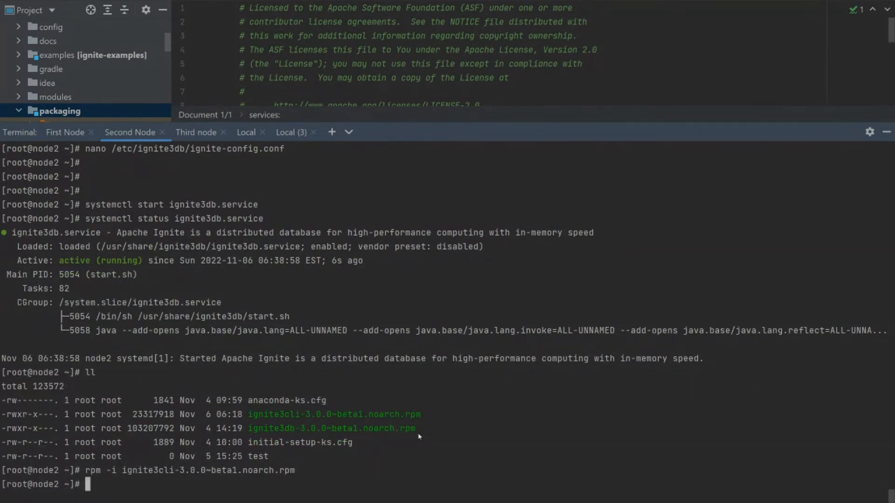
type("ig")
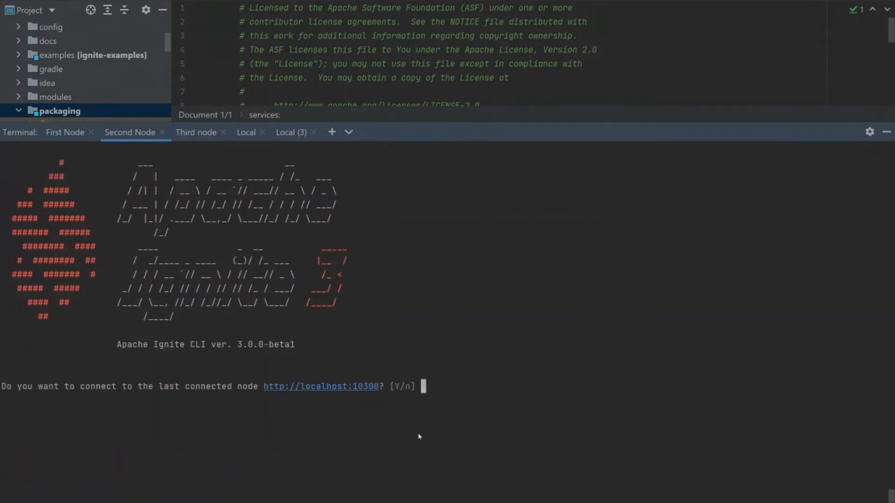
type("y")
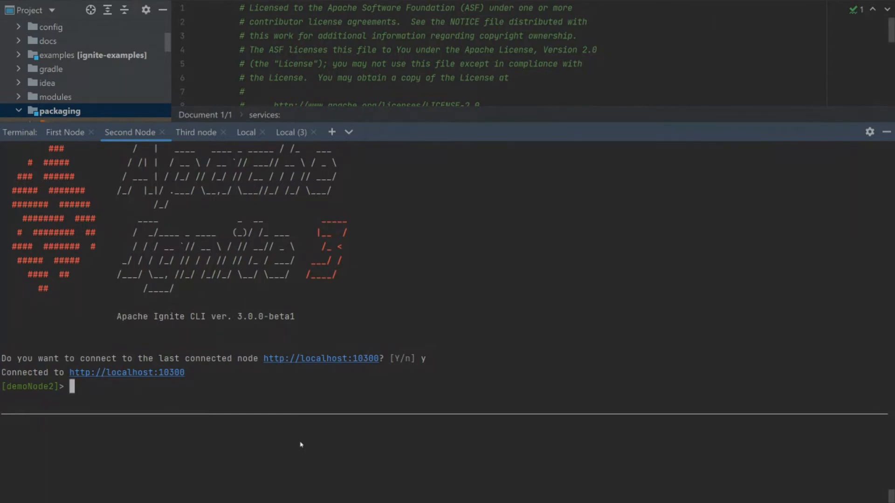
type("cluster")
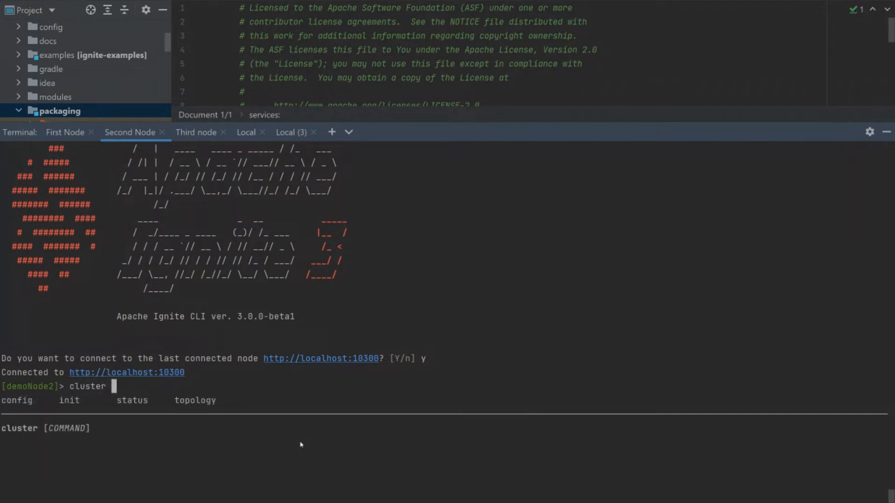
type("topology physical")
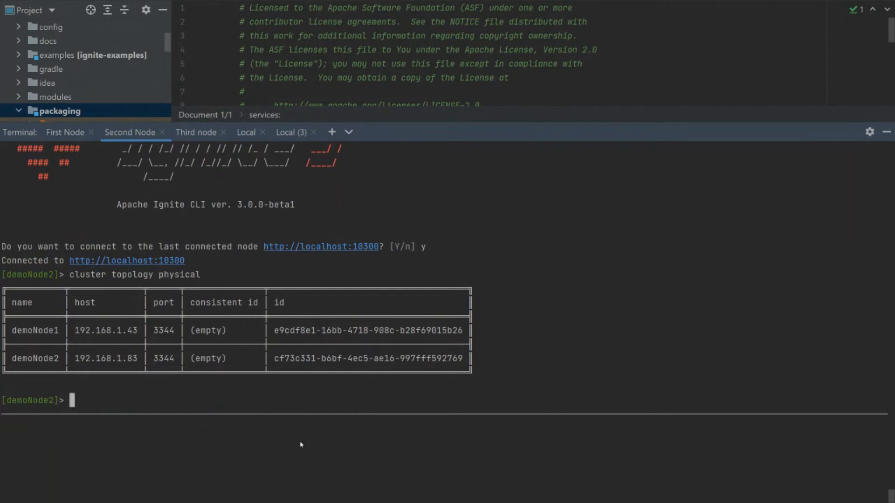
type("exit")
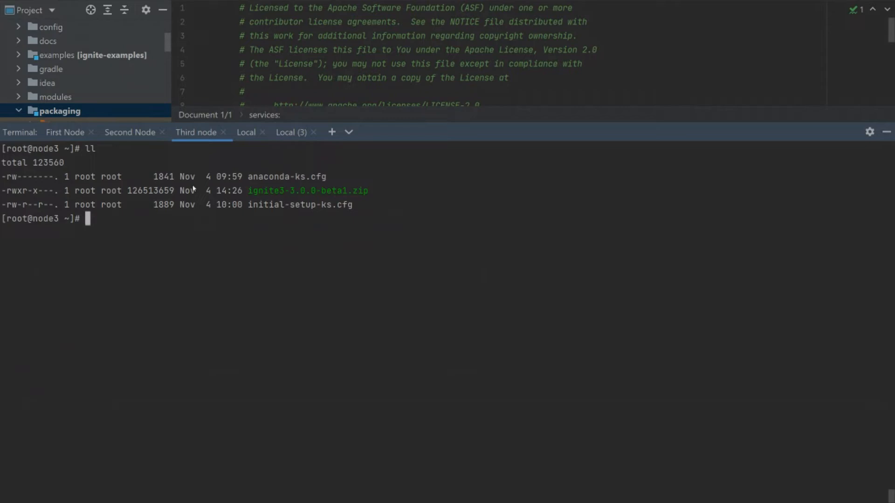
Step: Unzip the ignite3db-3.0.0-beta1 archive on the third node and list the files
double_click(308, 190)
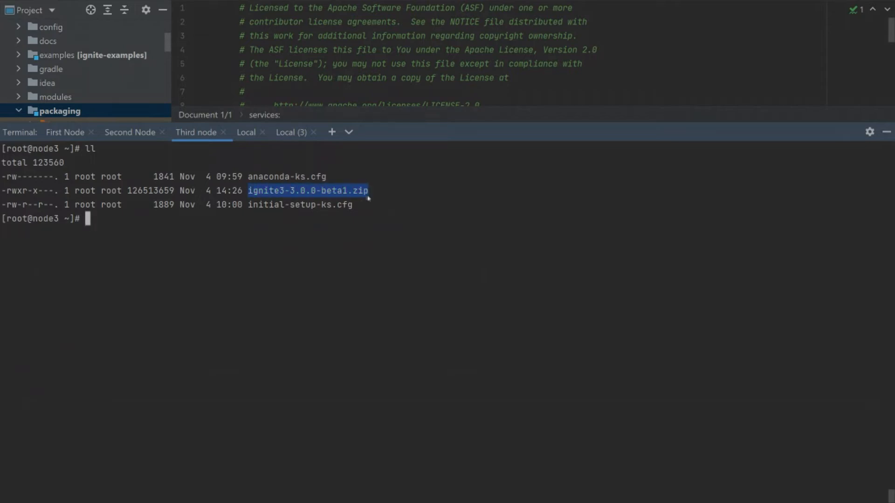
left_click(364, 210)
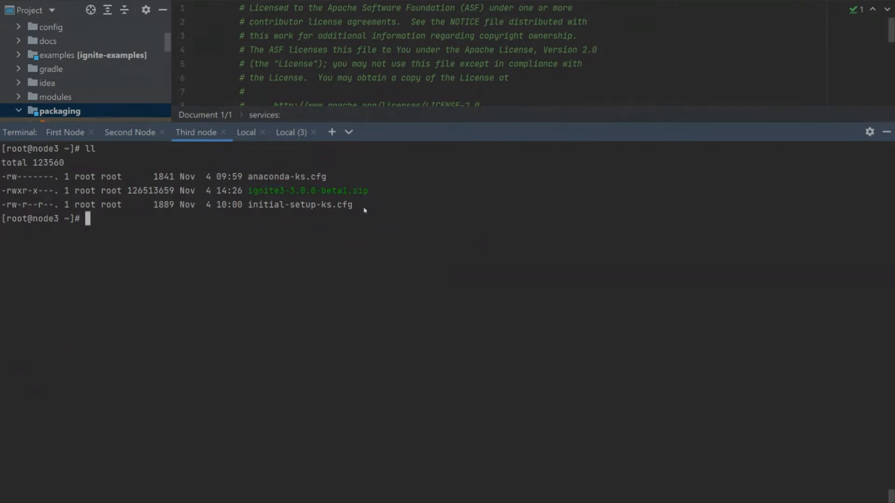
type("un")
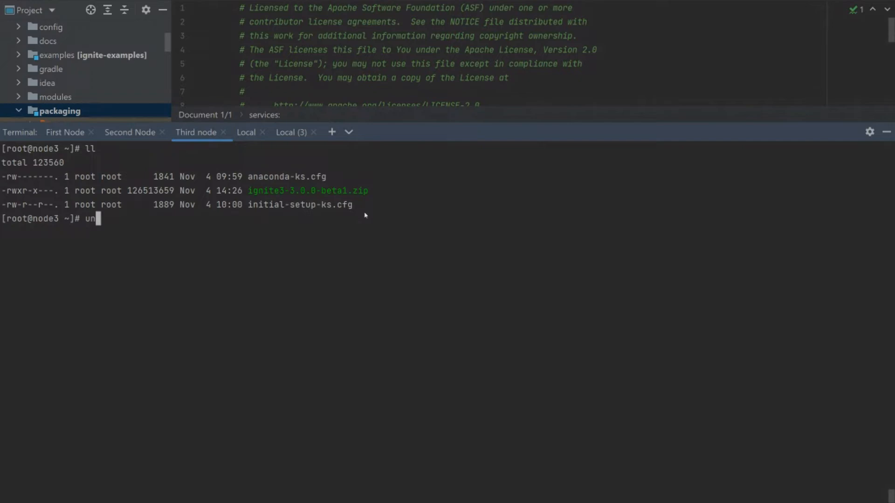
type("zip")
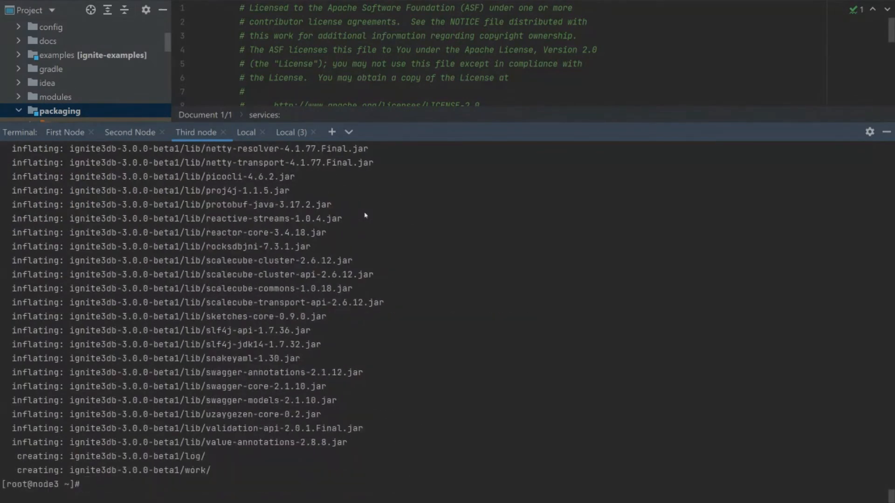
type("ll")
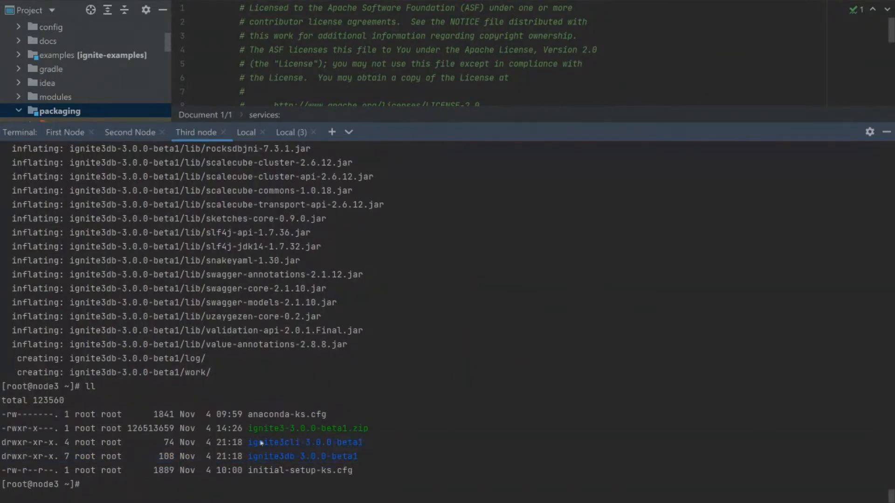
Step: Enter the ignite3db-3.0.0-beta1 folder and list its contents
type("cd i")
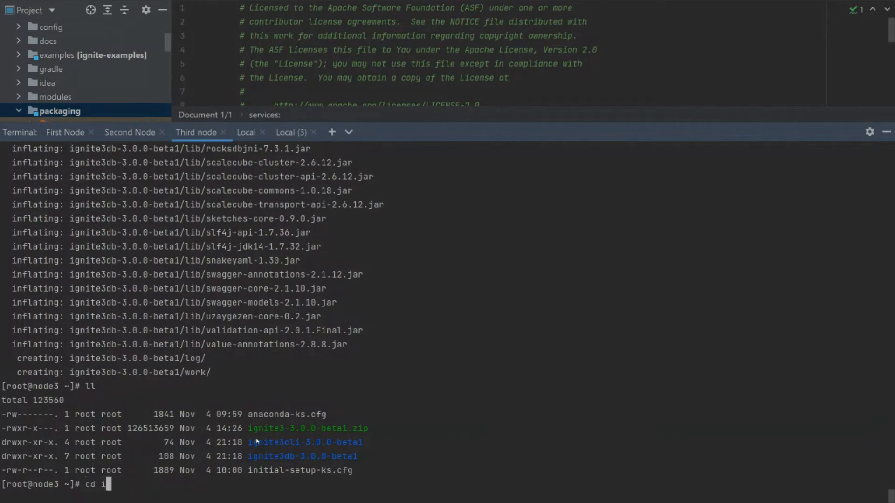
type("gnite3db-3.0.0-beta1/")
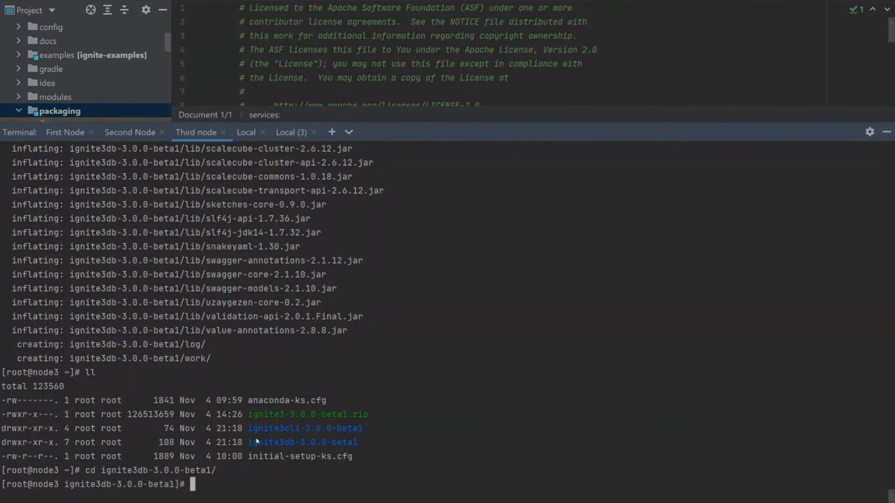
type("ll")
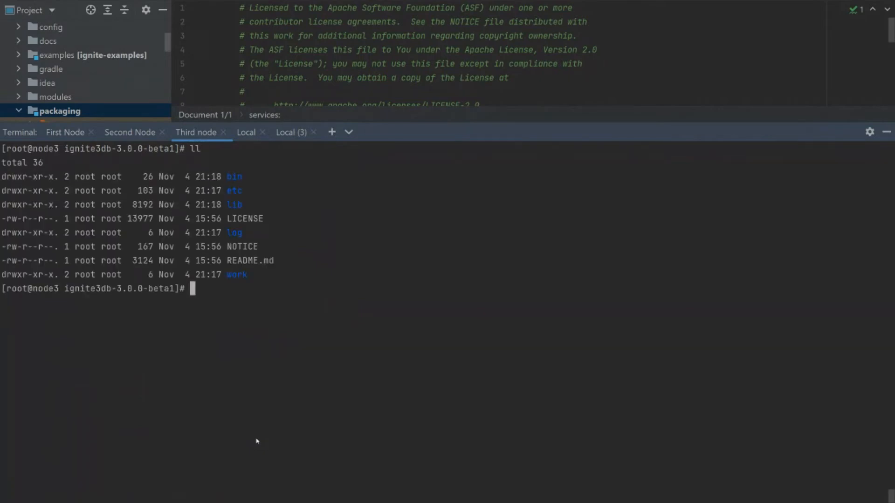
Step: Replace defaultNode with demoNode3 in etc/bootstrap-config.env and save the file
type("nano /")
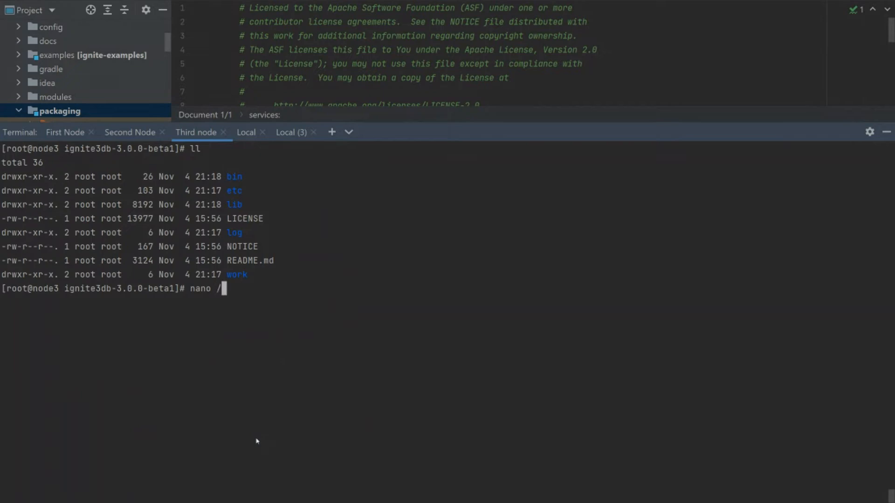
type("etc/bootstrap-config.env")
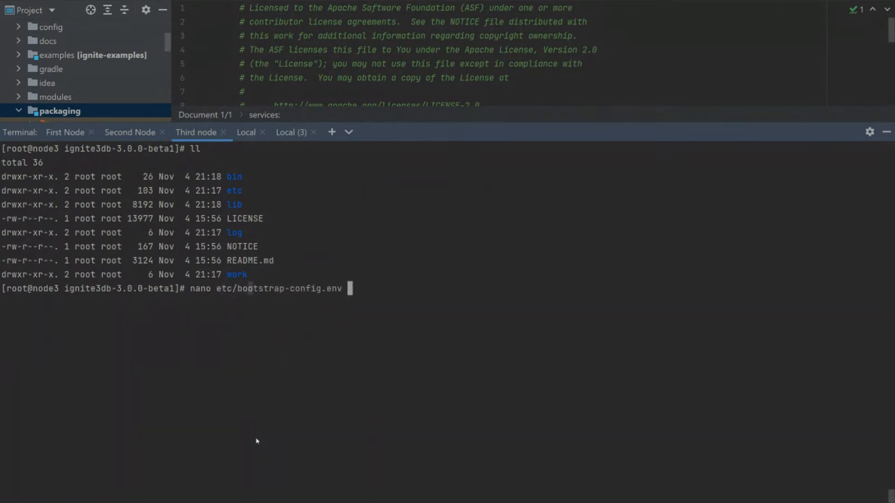
key("enter")
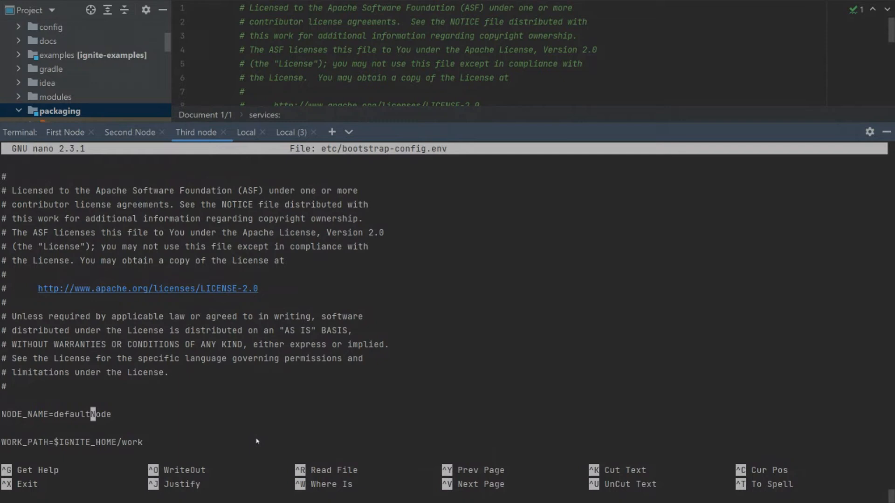
key("BackSpace")
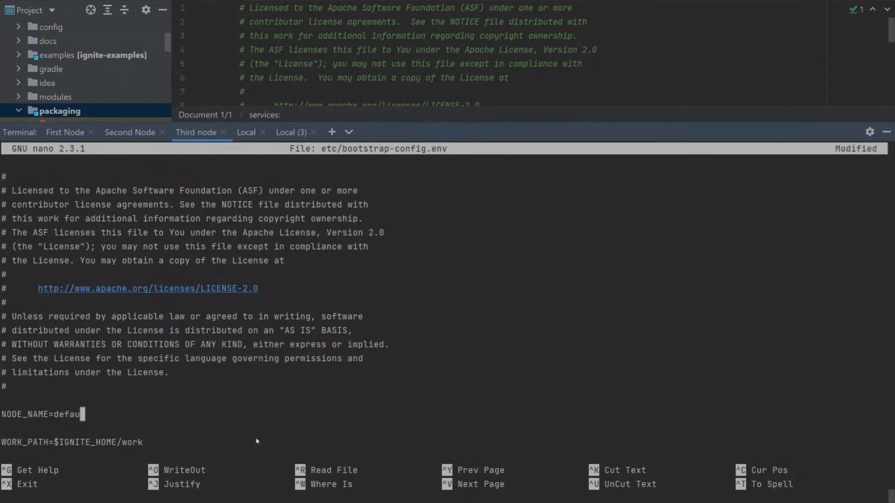
type("demoNOde3")
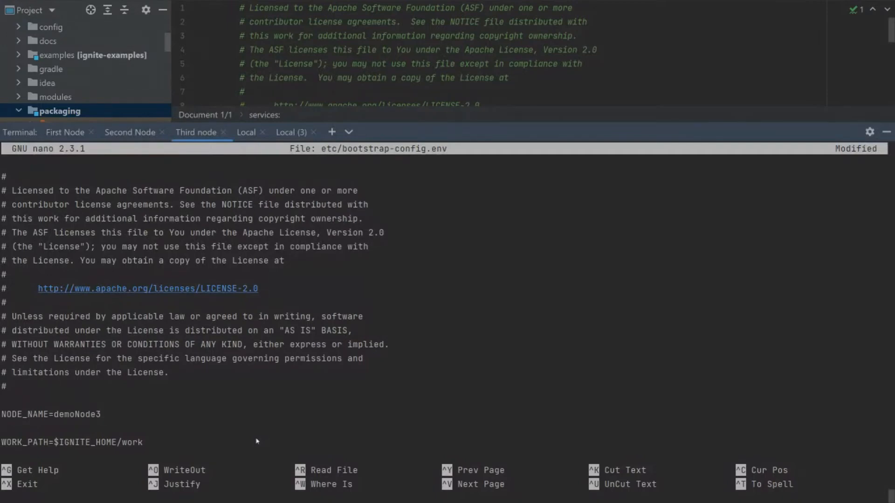
key("ctrl+x")
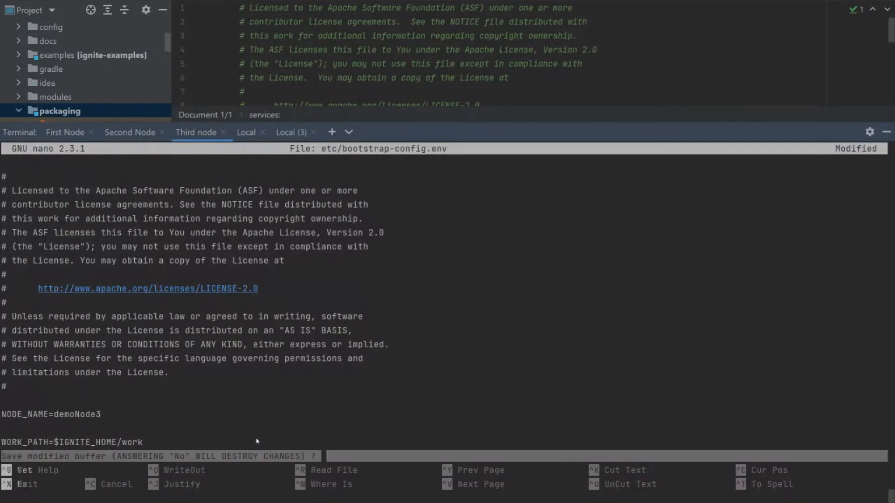
key("n")
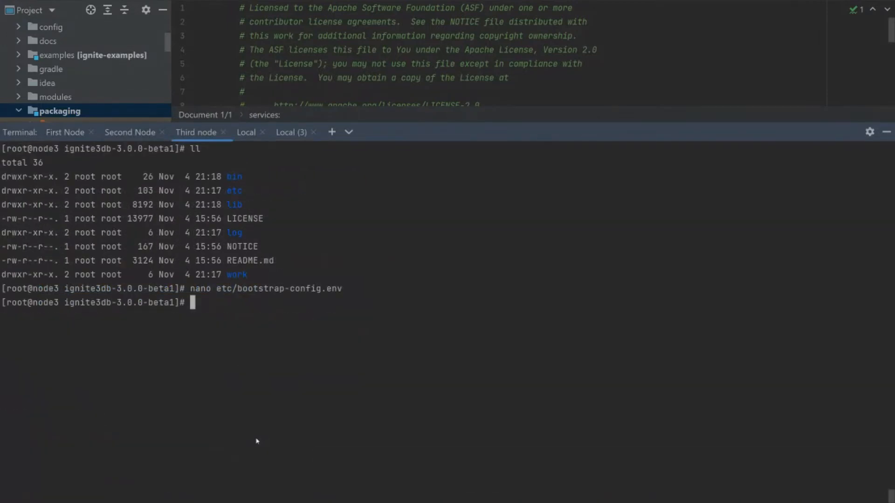
type("nano etc/bootstrap-confi")
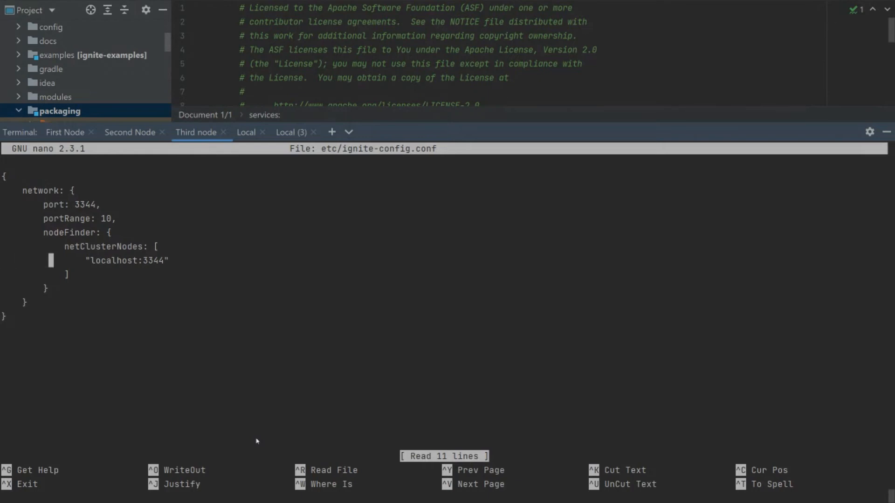
Step: Add "192.168.1.43:3344" and "192.168.1.83:3344" to netClusterNodes and save ignite-config.conf
type(",")
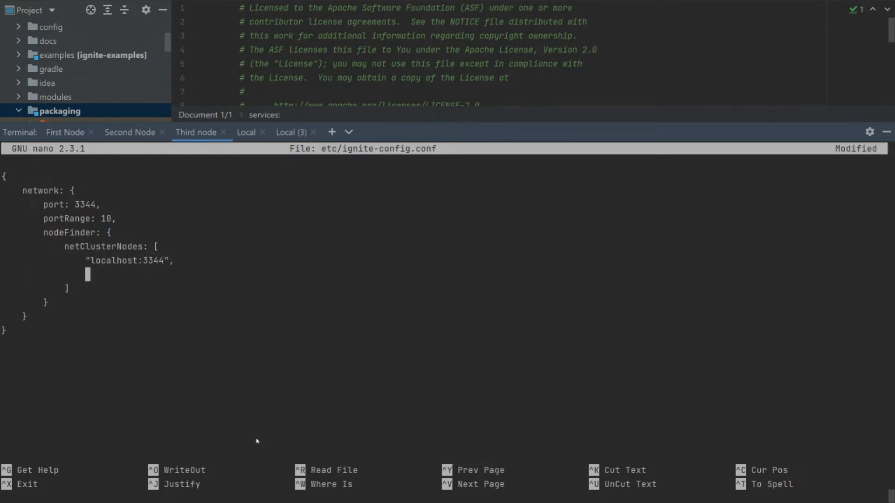
type("\"192.1")
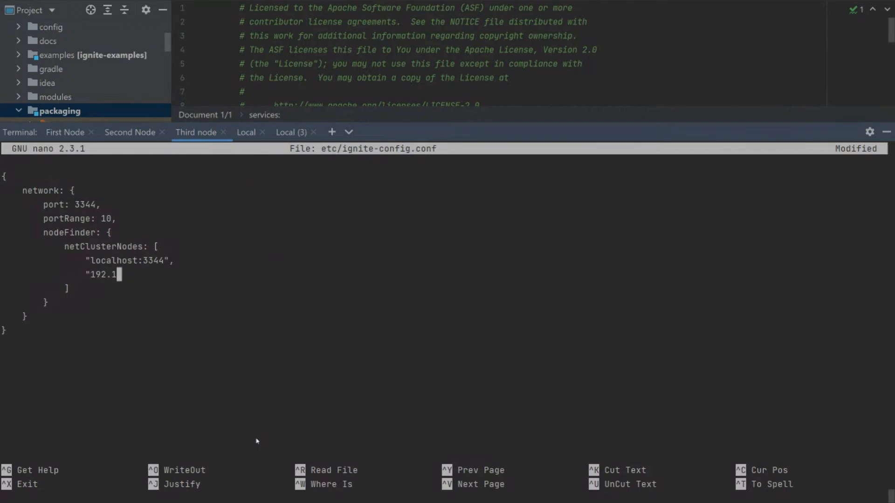
type("68.")
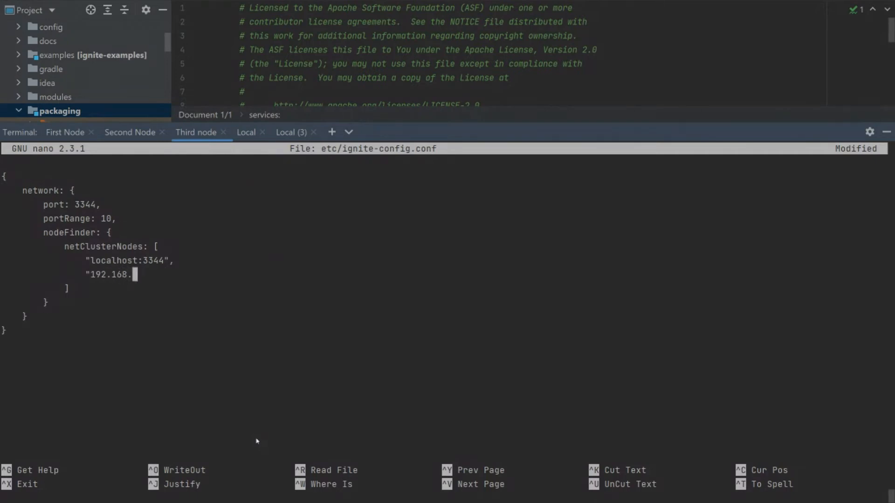
type("1.43:334\",")
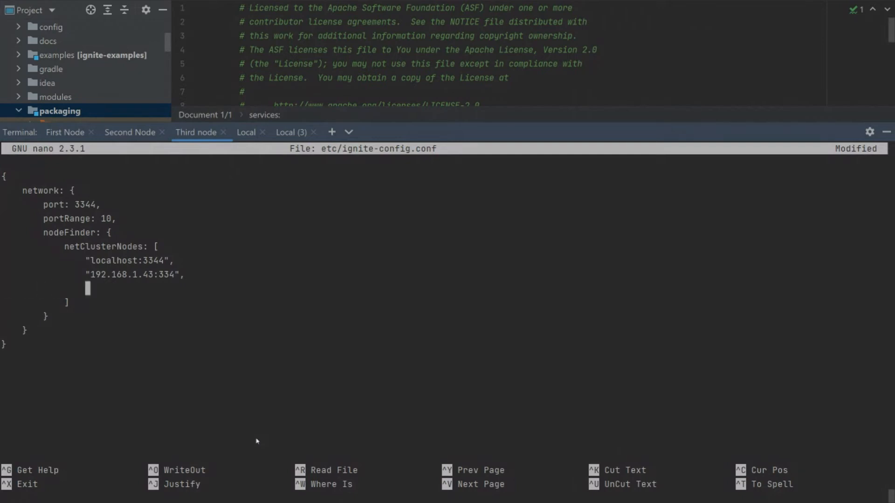
type("\"192.1")
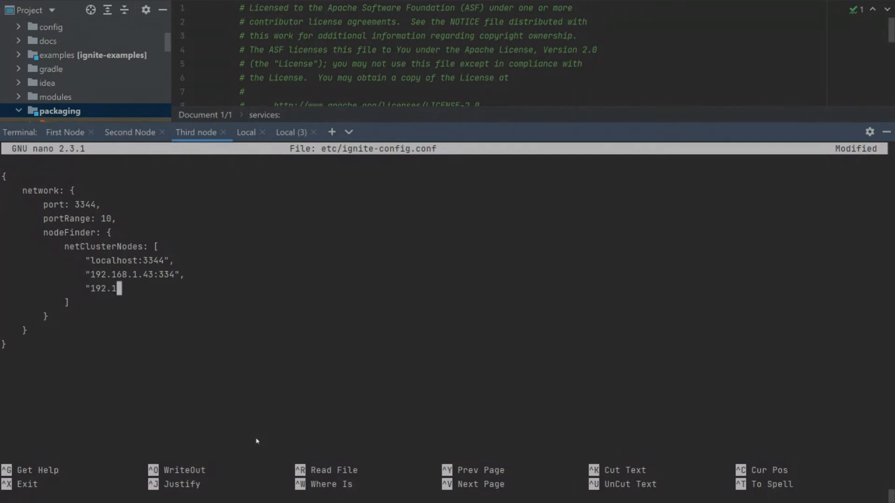
type("68.1.")
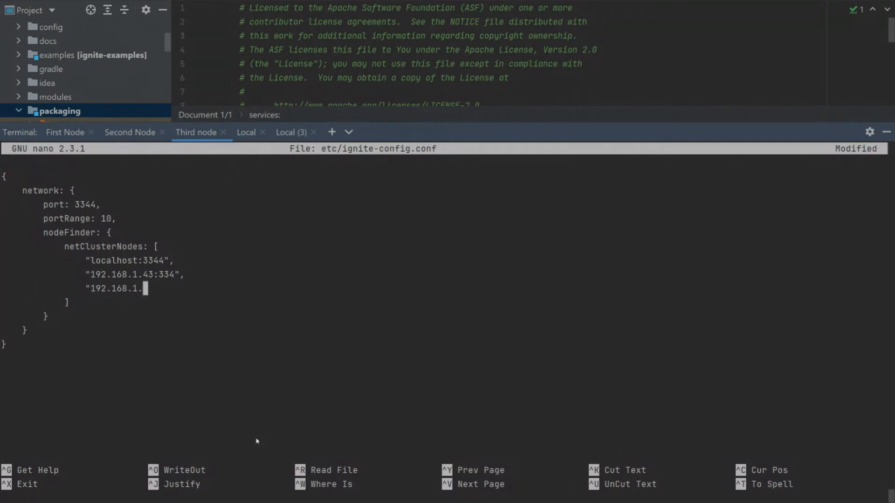
type("83:33")
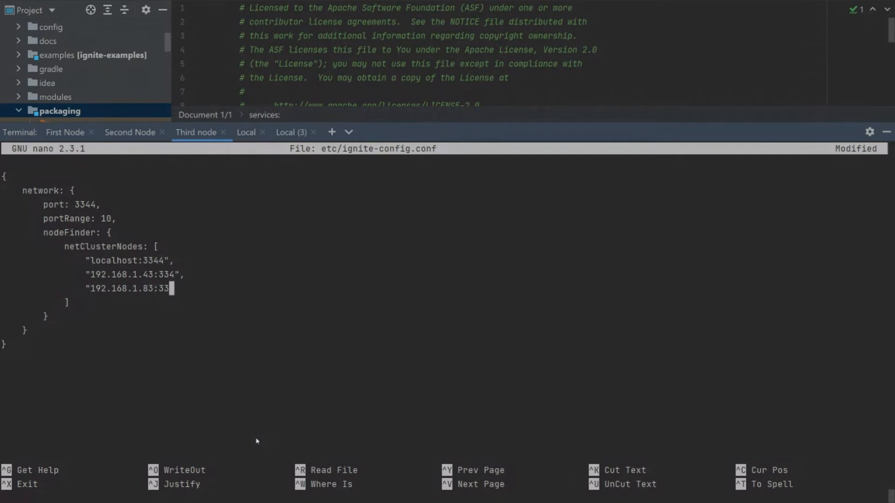
type("4")
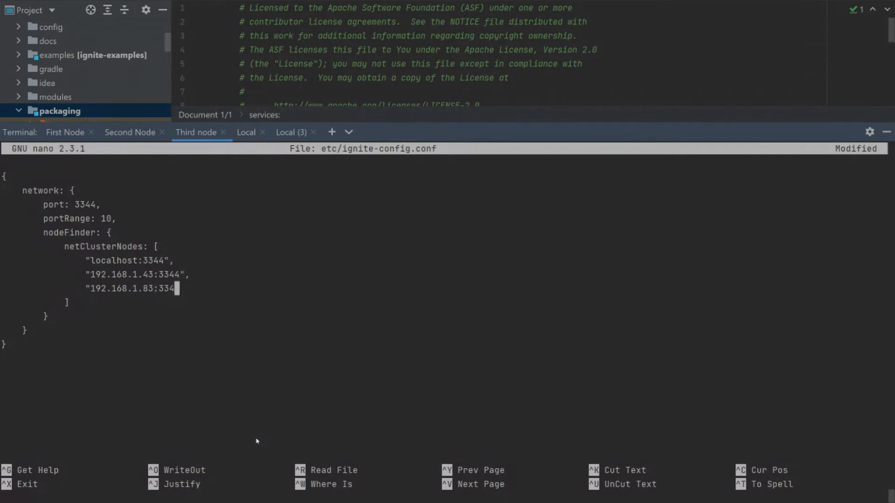
type("4\"")
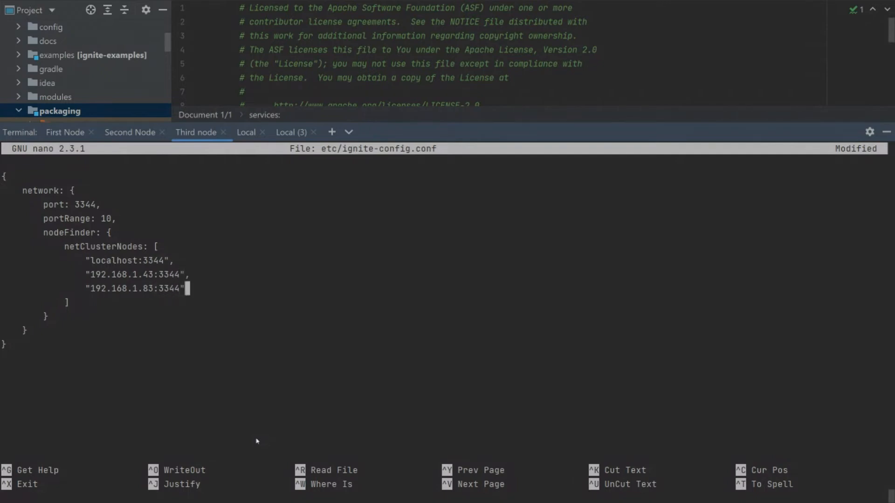
key("ctrl+o")
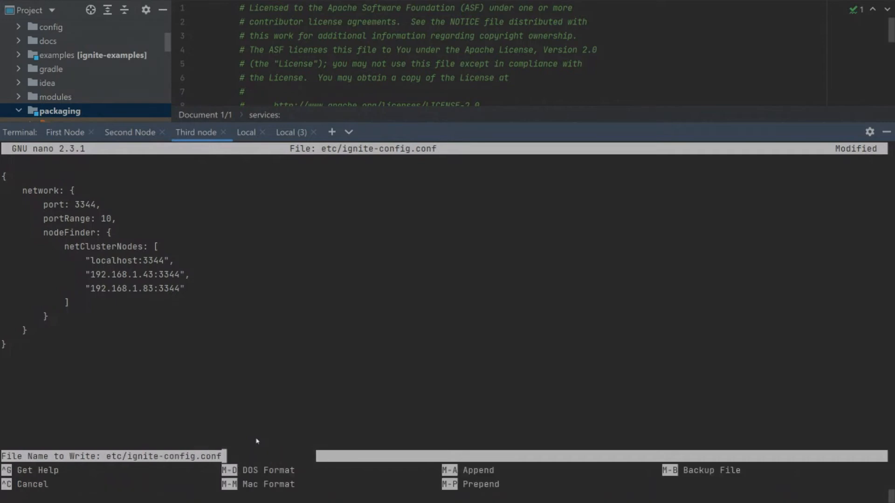
key("Enter")
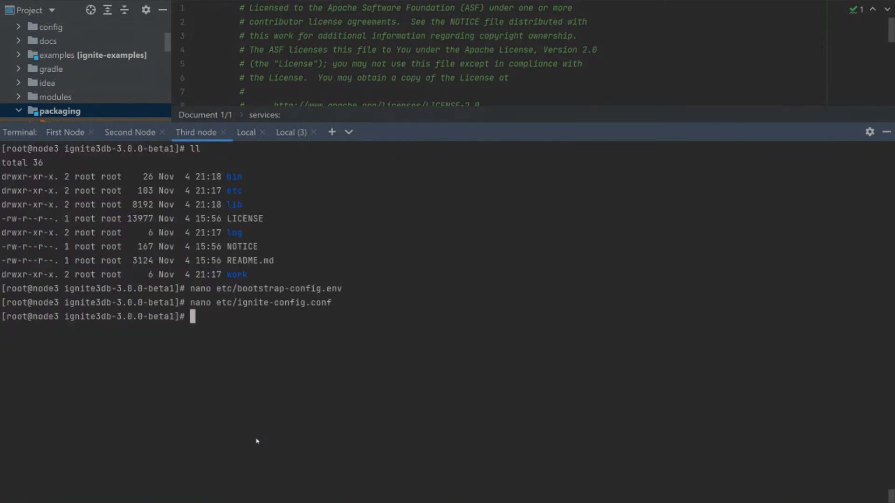
Step: Start the third node's database with ./bin/ignite3db.sh start
type("./")
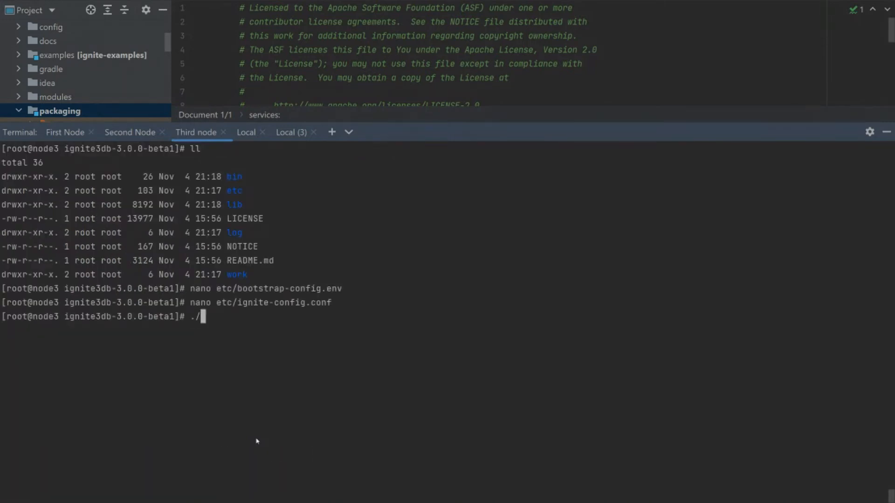
type("bin/ignite3db.sh")
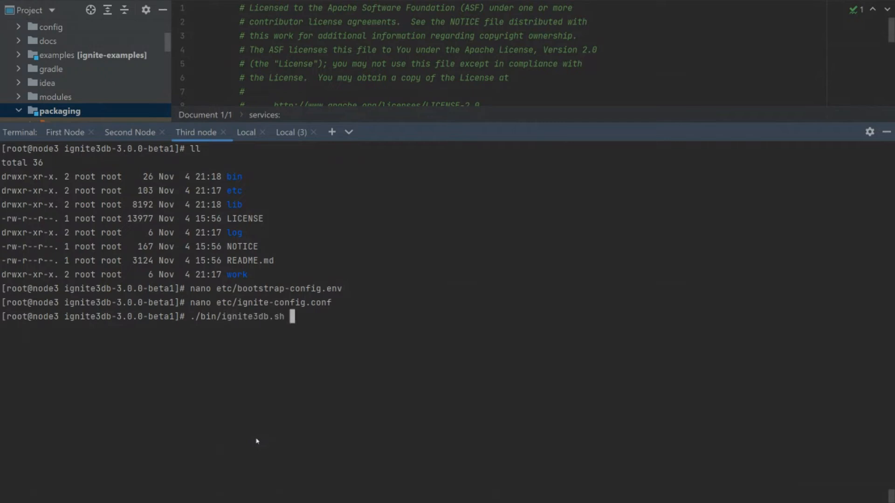
type("start")
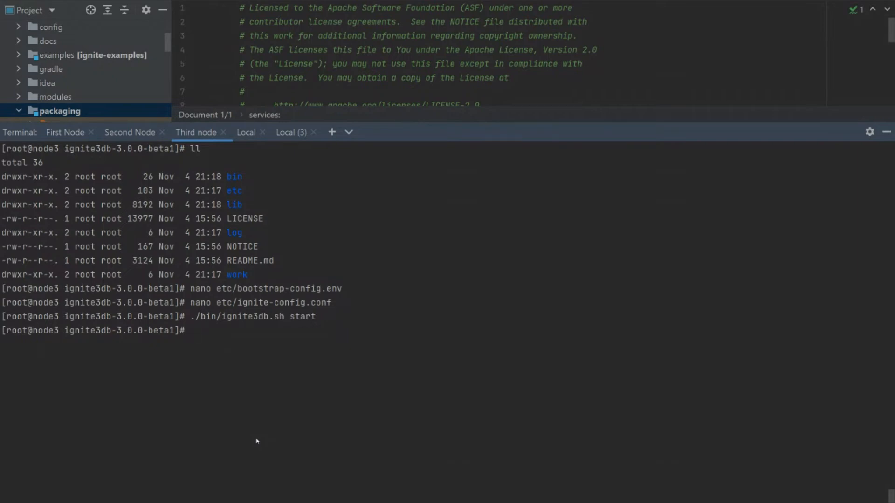
Step: Launch ./bin/ignite3 from the ignite3cli-3.0.0-beta1 folder
type("cd ../ignite3cli-3.0.0-beta1/")
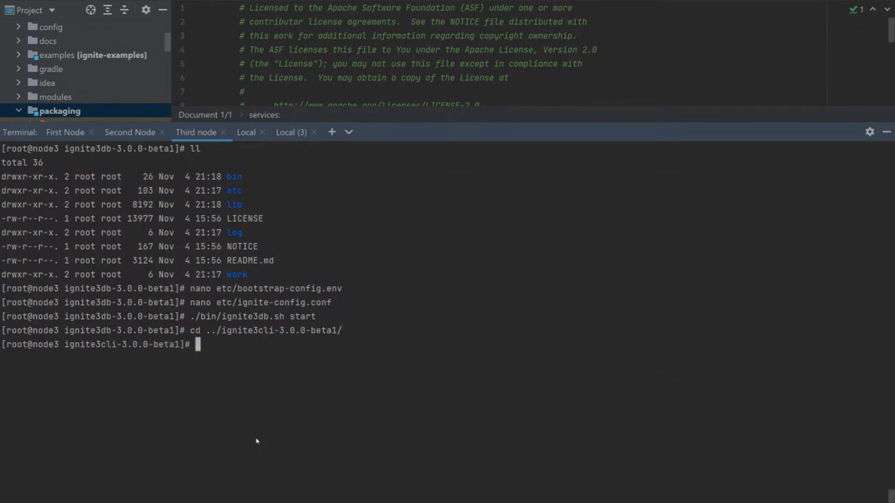
type("ll")
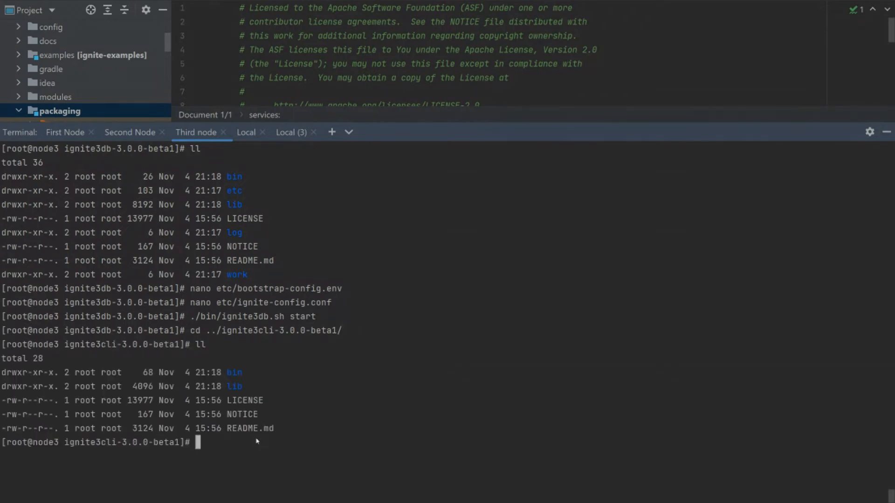
type("./bin/ig")
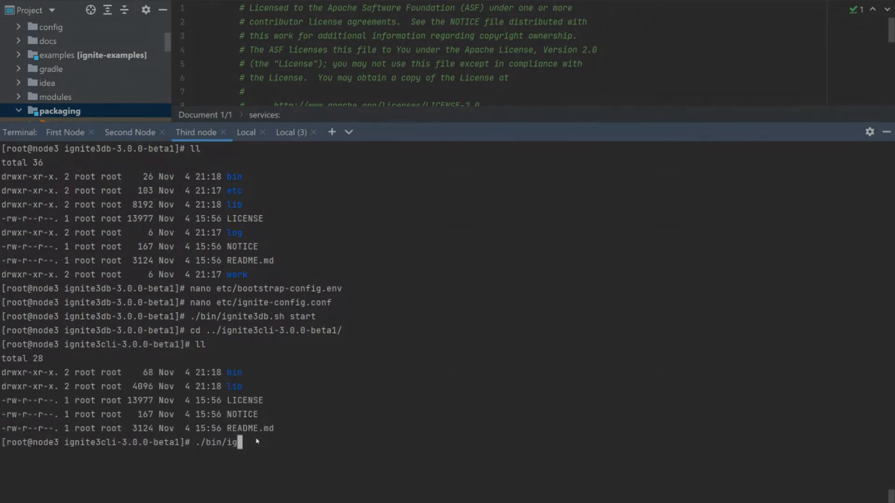
type("nite3")
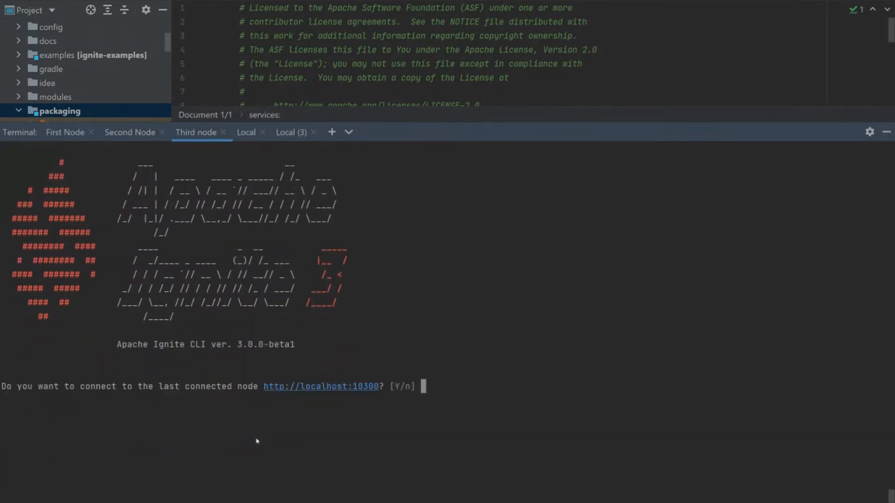
Step: Connect the Ignite CLI to localhost:10300 and list physical topology showing demoNode1–3
type("y")
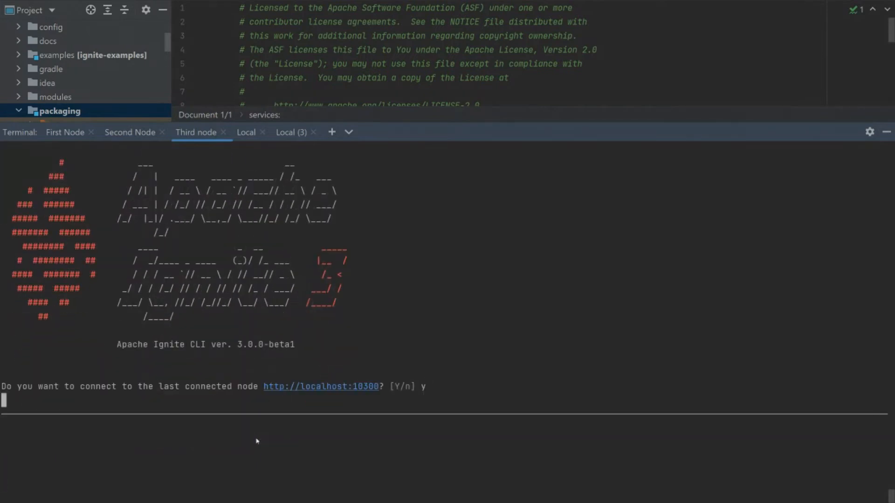
key("enter")
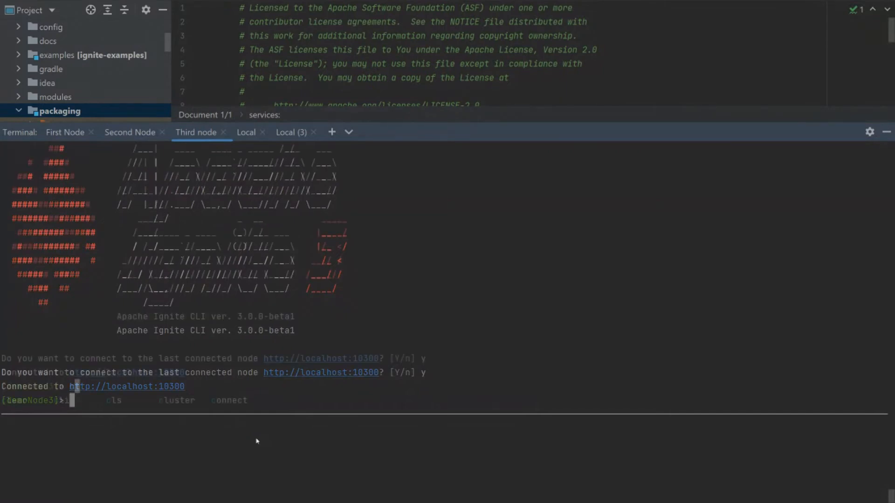
type("cluster topology physical")
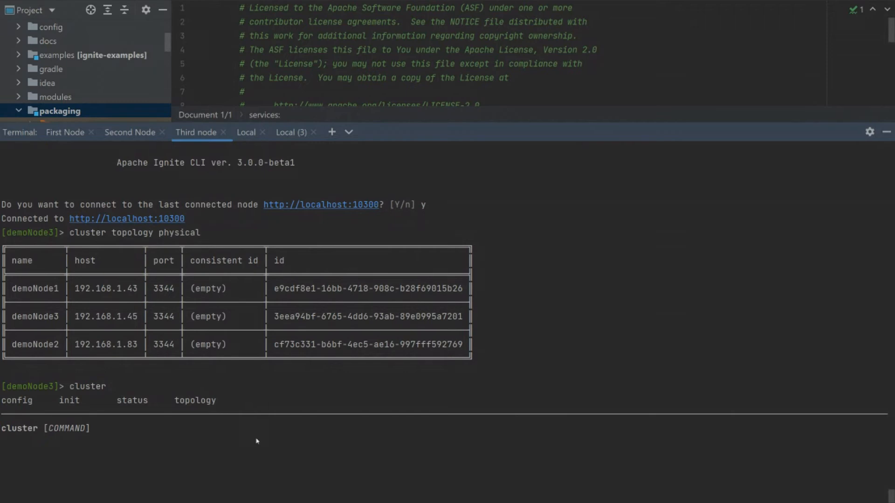
type("st")
type("cluster init")
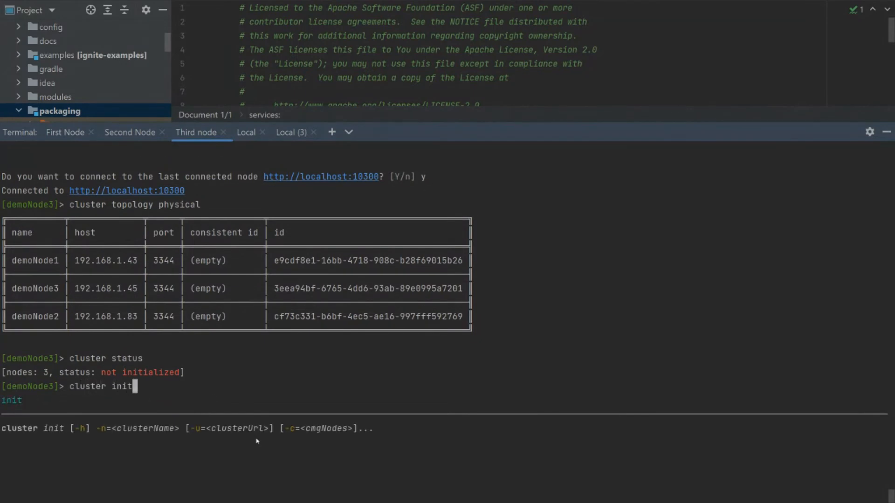
Step: Initialize the cluster as demoCluster with meta-storage node demoNode1, then check cluster status
type("--cluster-name")
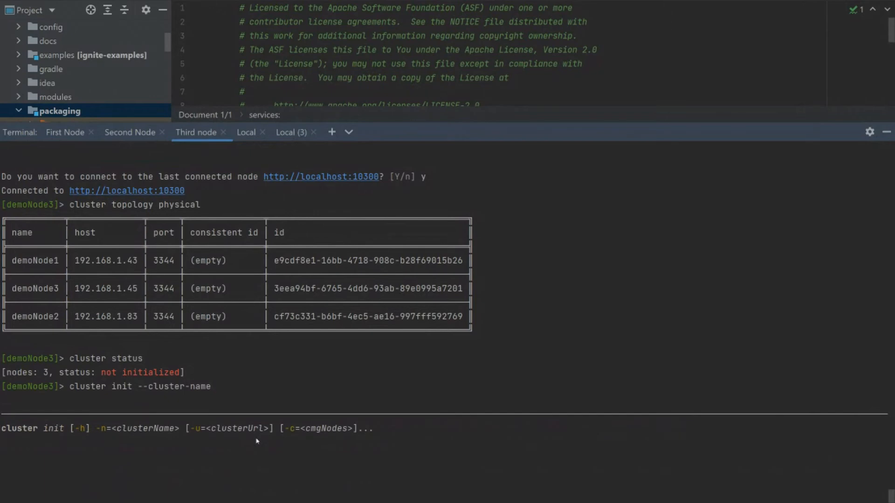
type("demoCluster")
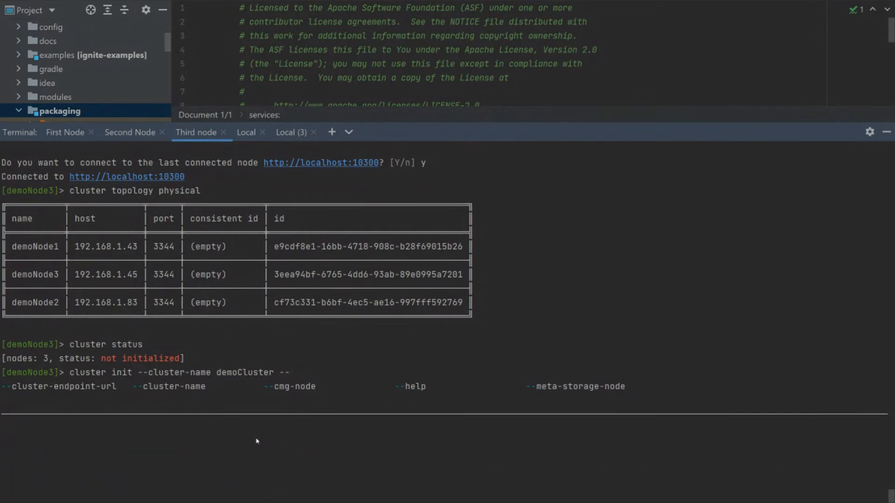
type("--meta-storage-node")
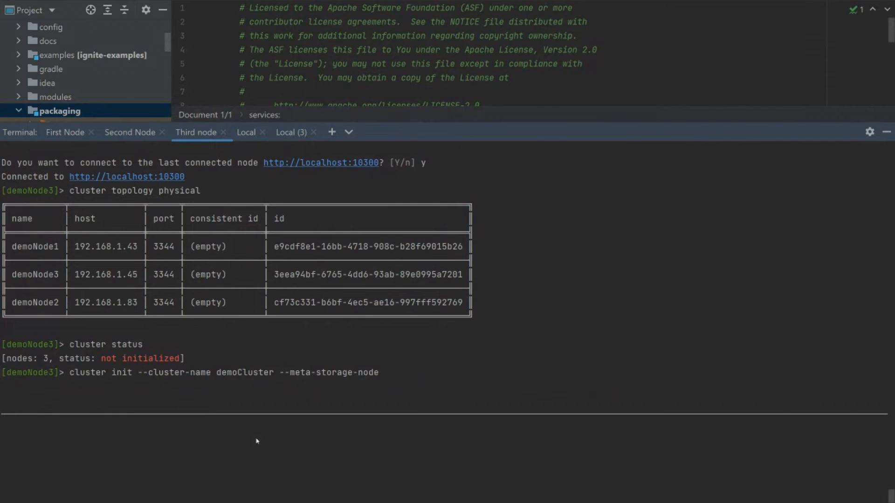
type("demo")
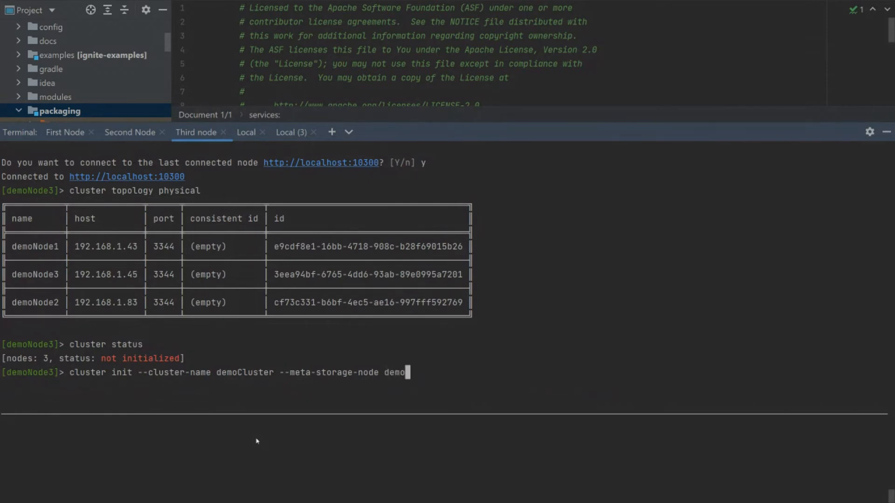
type("Node1")
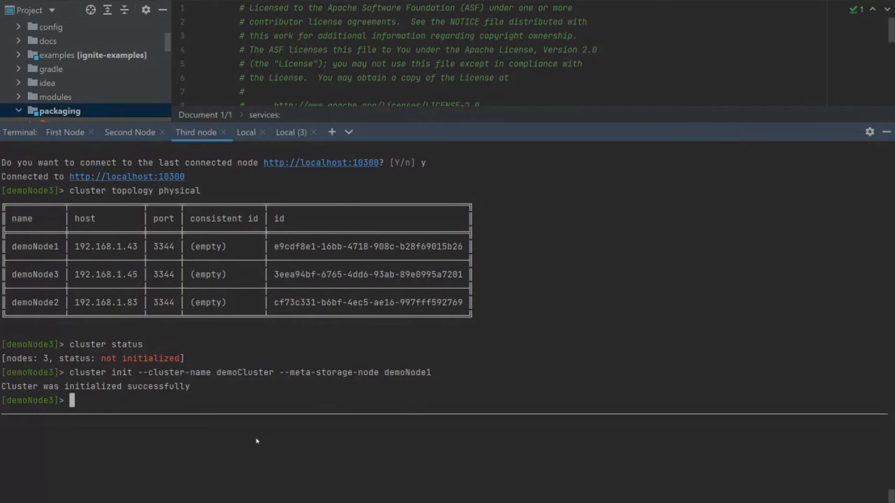
type("cluster status")
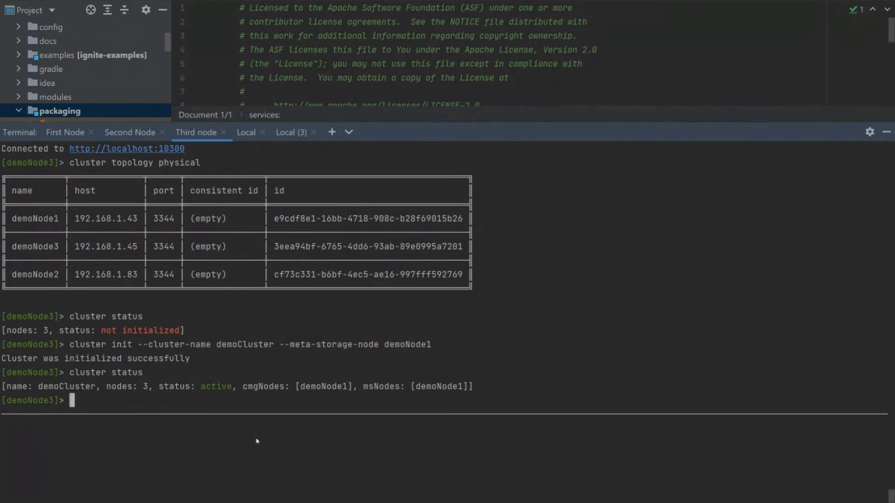
Step: In the SQL CLI, create table person (id INT PRIMARY KEY, name VARCHAR, salary DOUBLE)
type("sql")
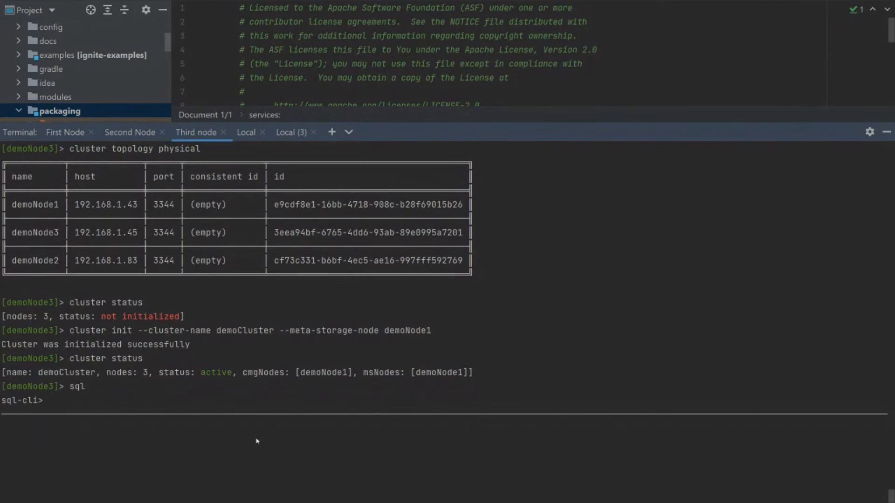
type("CREATE")
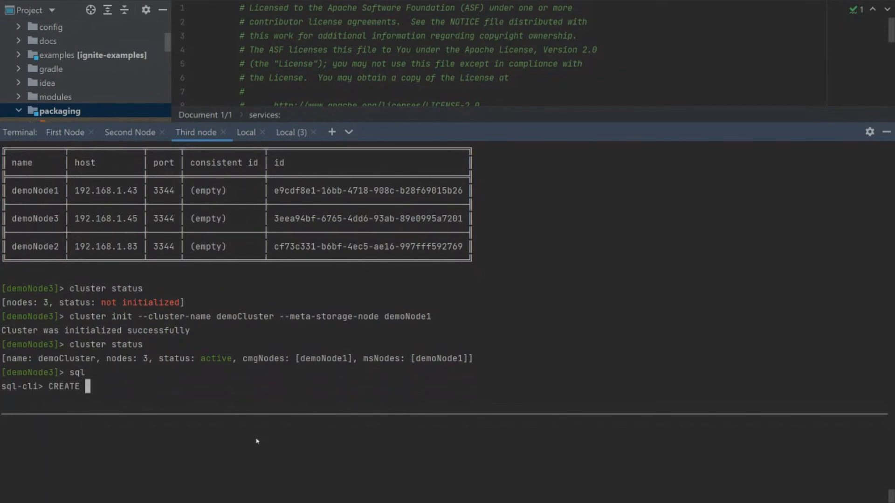
type("TA")
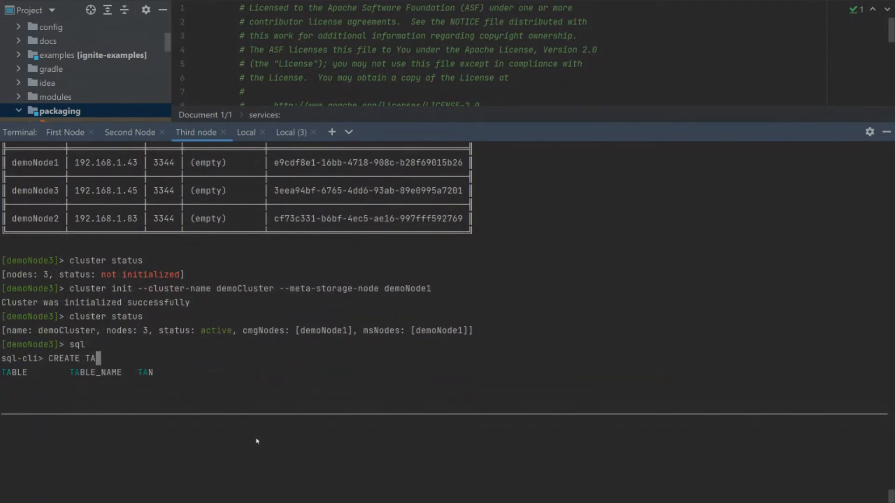
type("BLE")
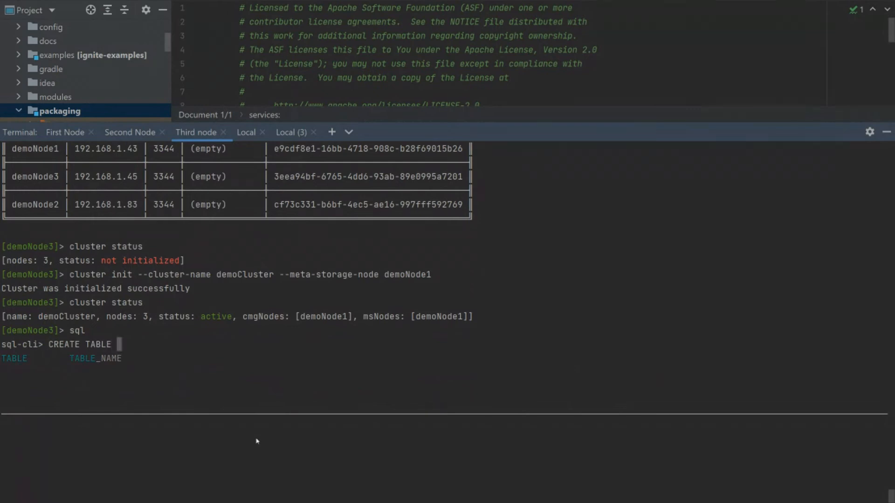
type("per")
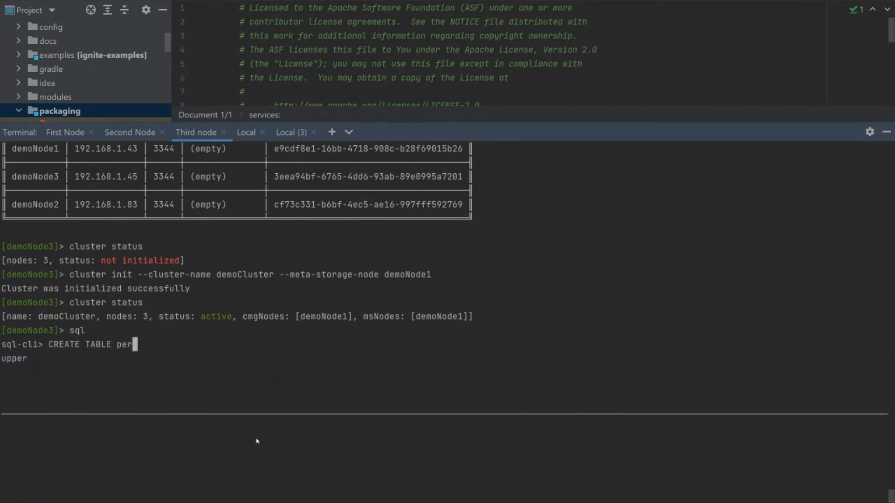
type("son (id")
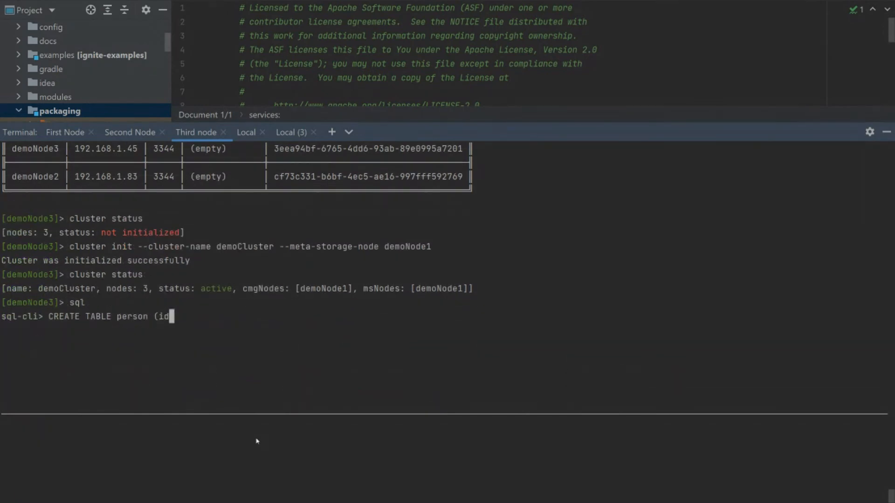
type("INT")
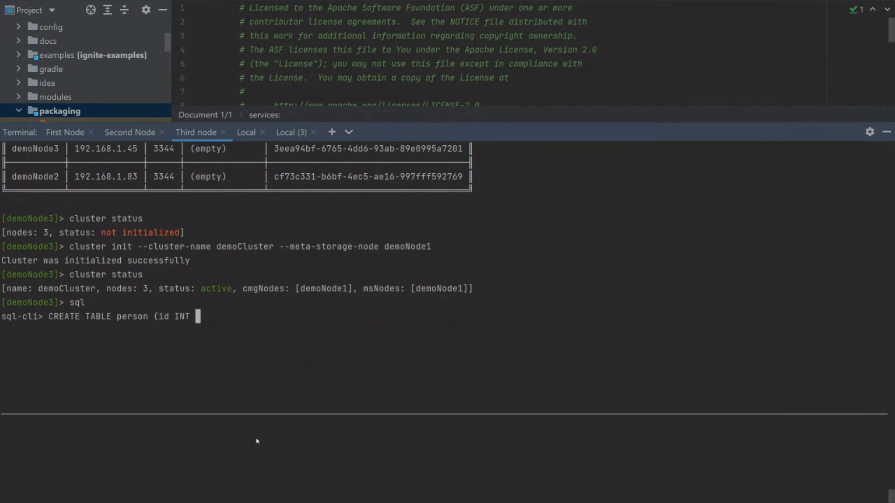
type("PRIMARY")
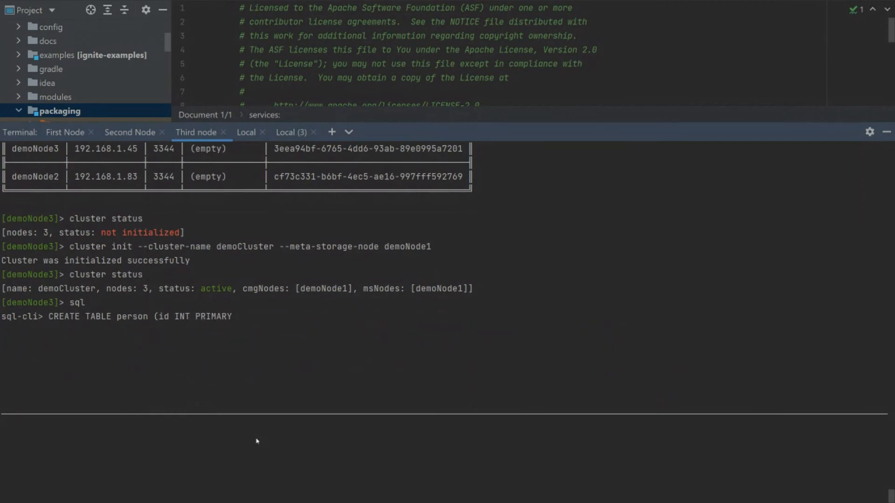
type("KEY, name VARCHAR,")
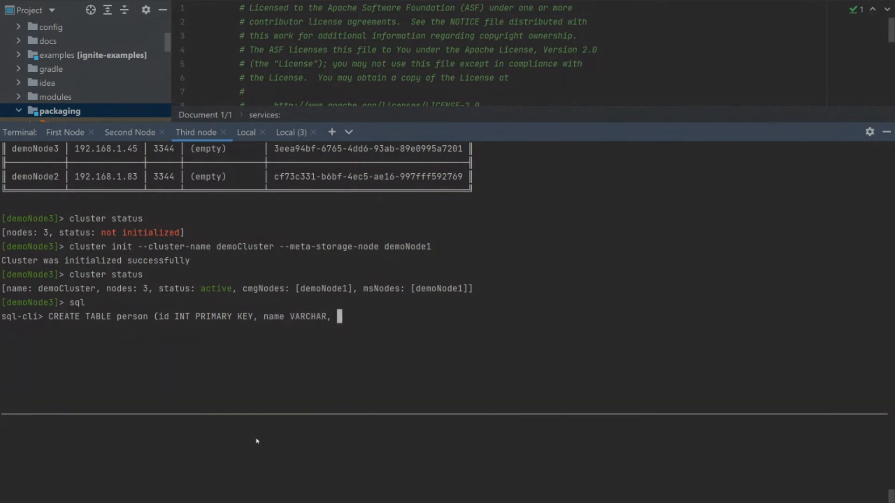
type("sala")
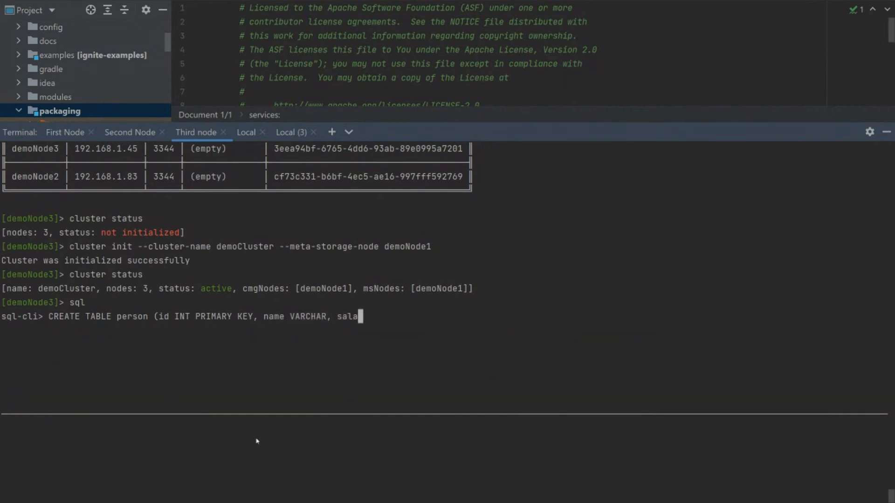
type("ry DOUBLE")
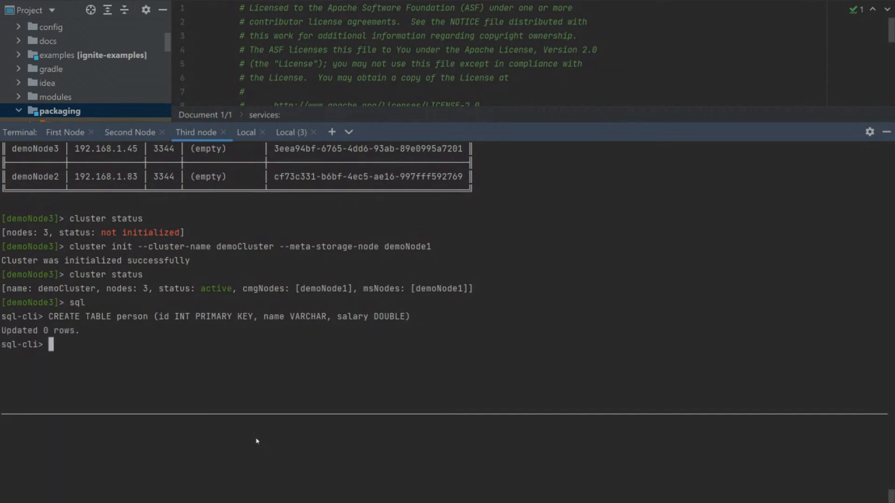
type("INSERT INTO")
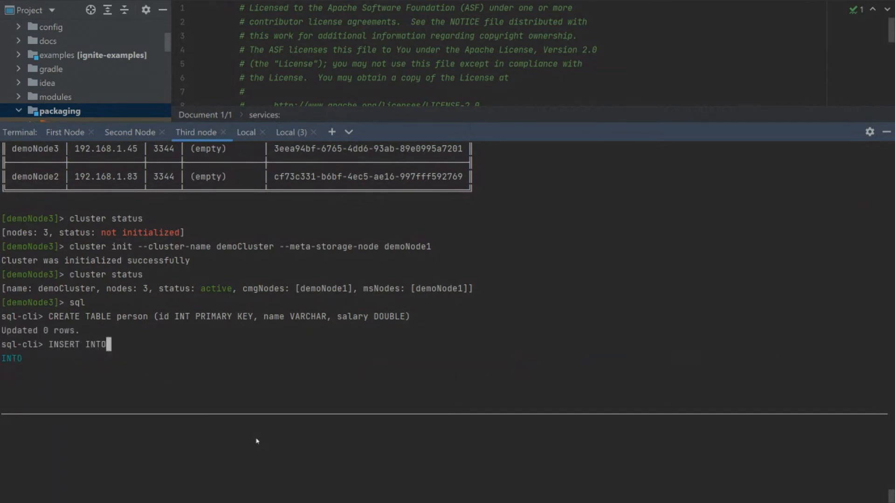
Step: Insert row (1, 'name', 100) into person and run SELECT * FROM person to see it
type("person(id")
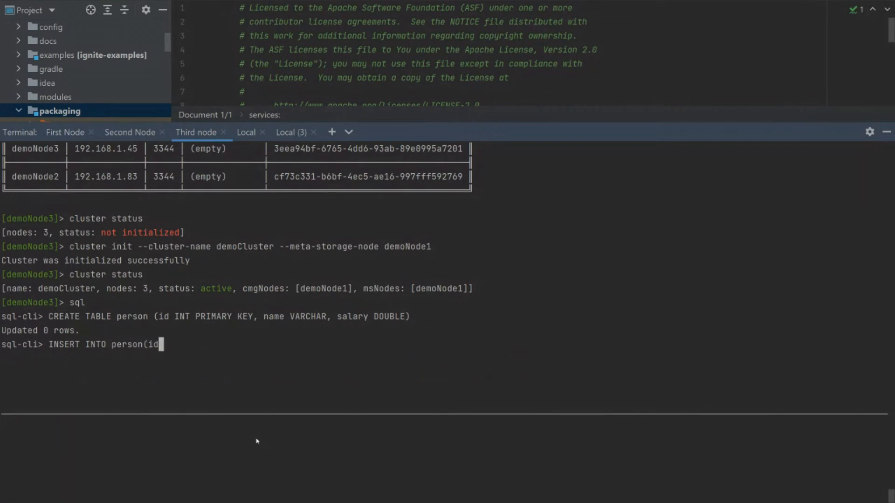
type(", nam")
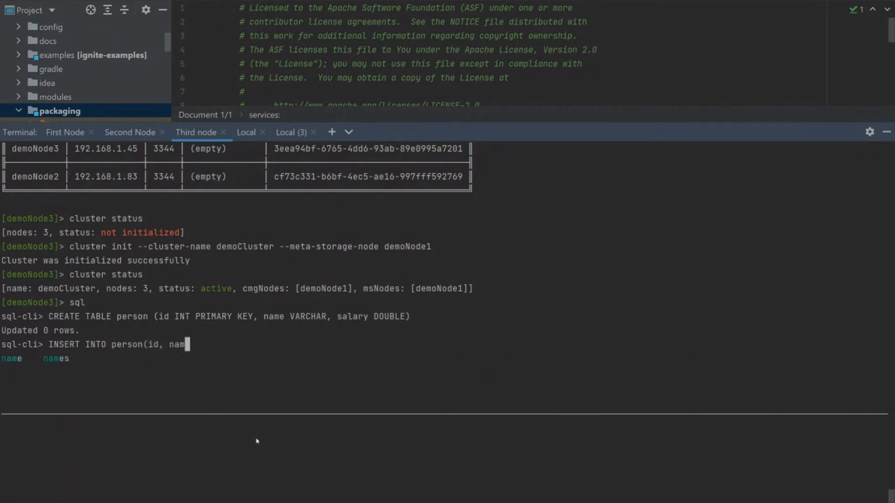
type("e, sal")
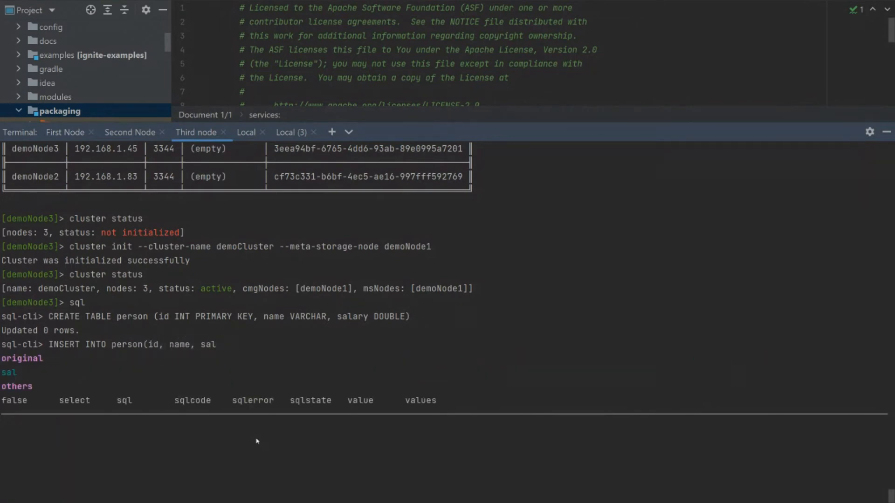
type("ary")
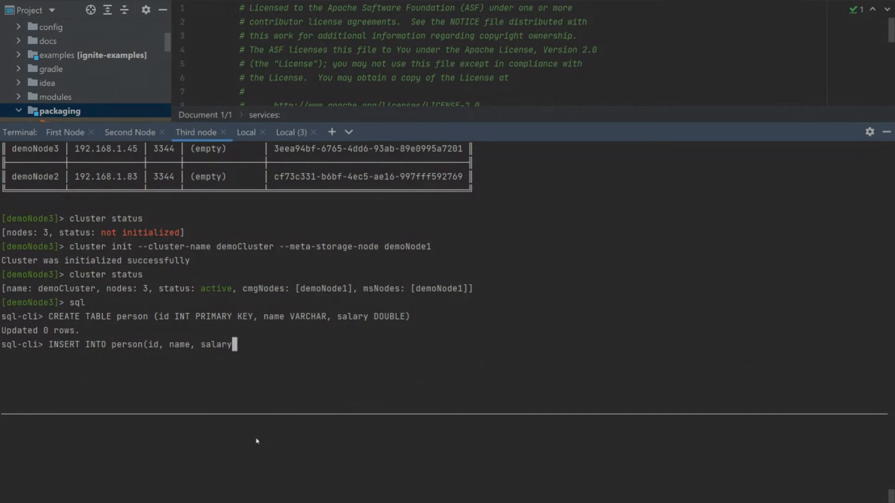
type(") VALUES")
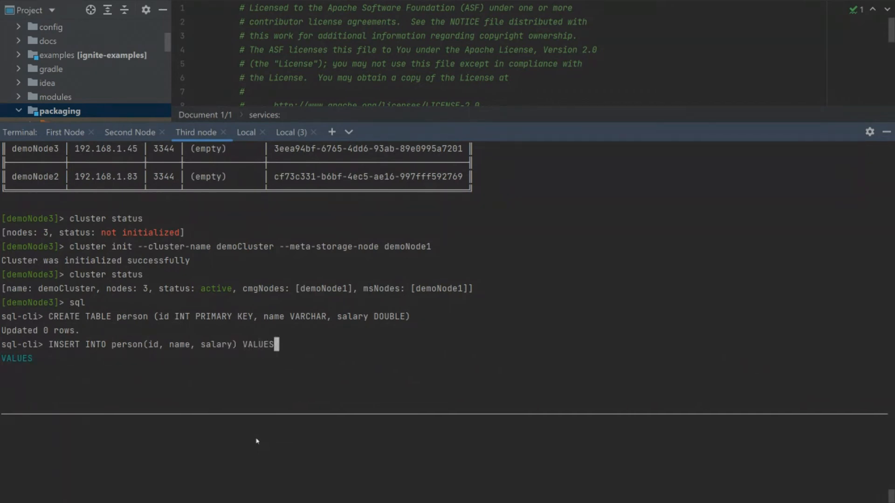
type("(1, 'na")
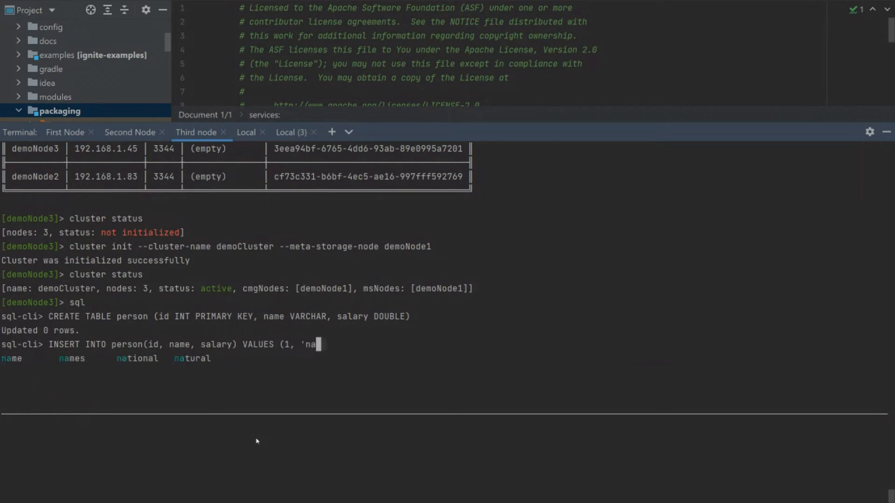
type("me', 1")
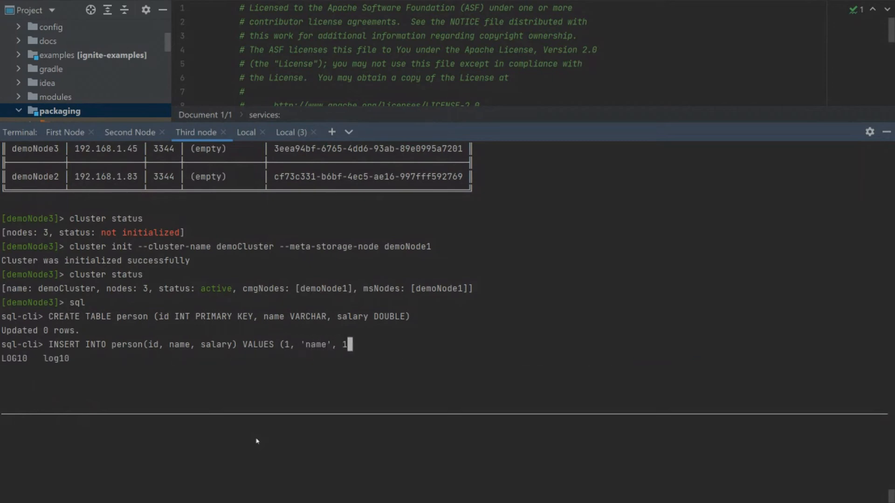
type("00)")
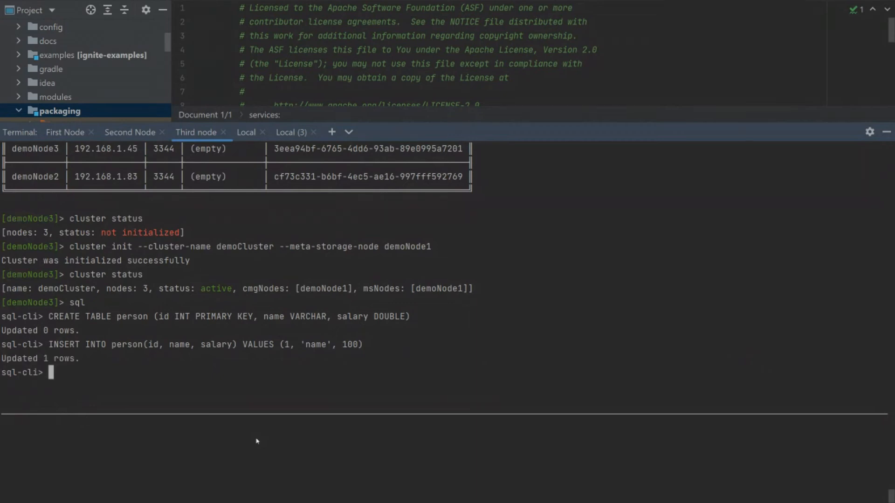
type("SELECT * FROM person")
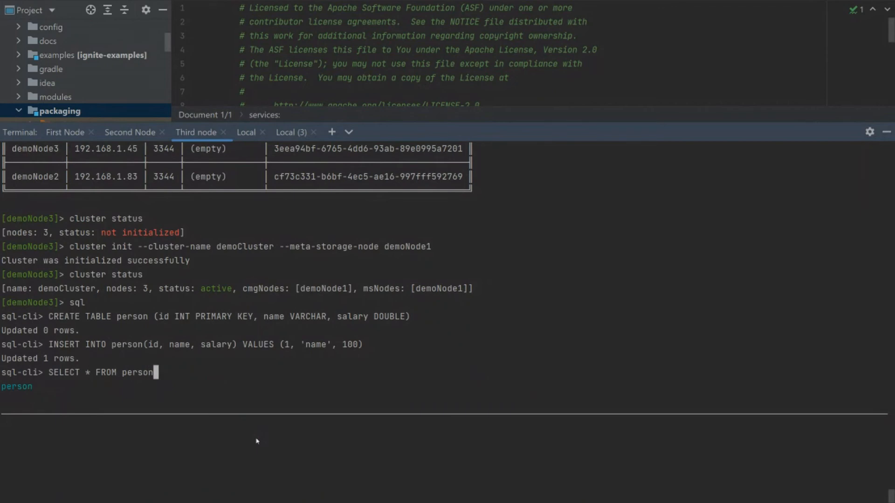
key("Enter")
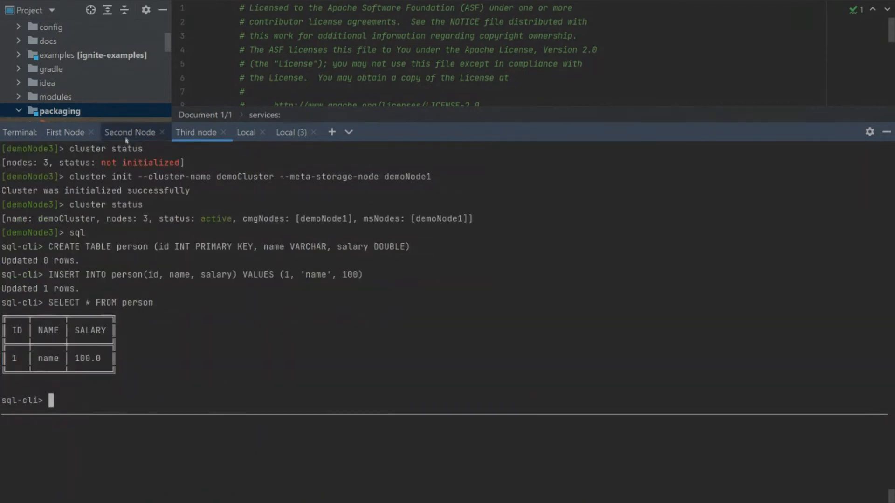
Step: On the Second Node terminal, relaunch ignite, connect, and SELECT * FROM person
left_click(129, 132)
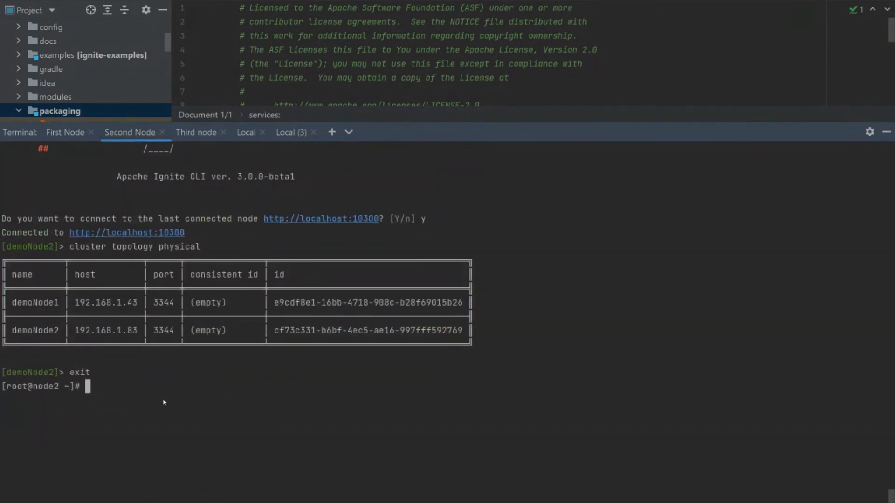
type("ig")
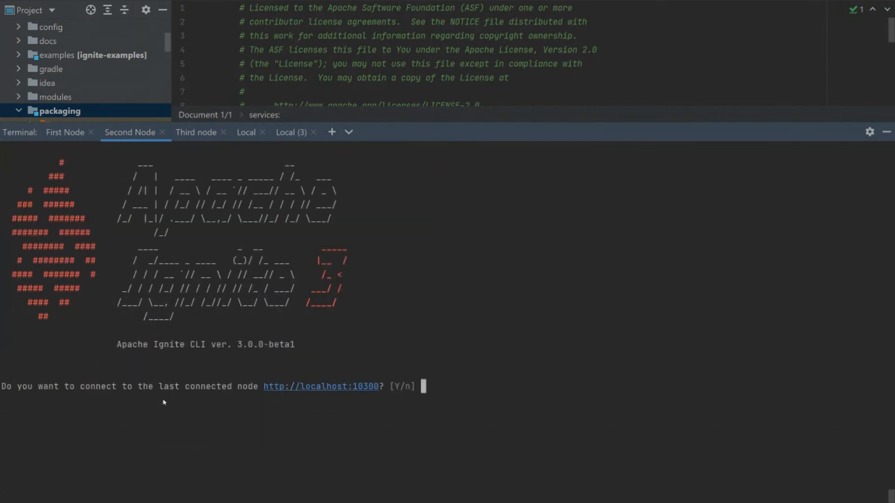
type("y")
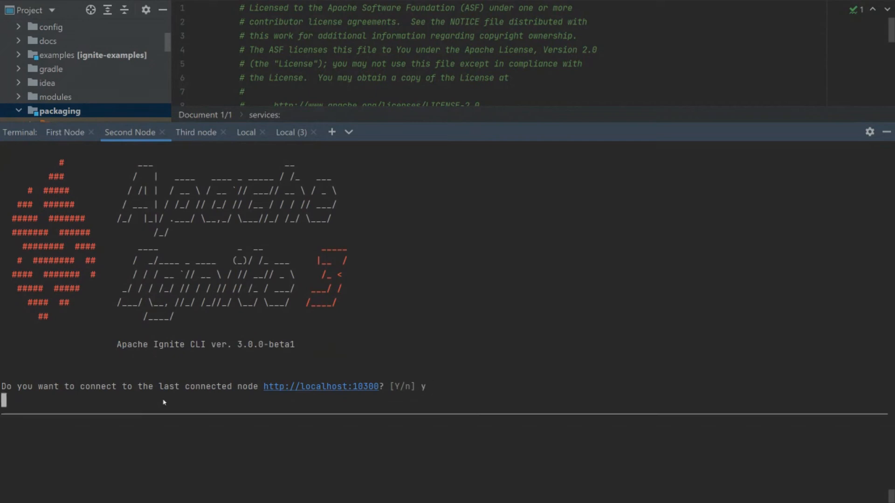
key("enter")
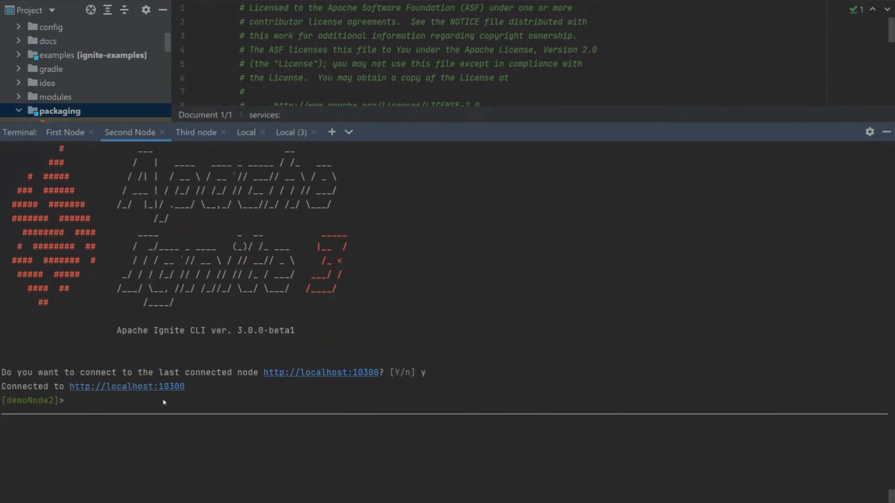
type("sql")
type("SELECT * FROM")
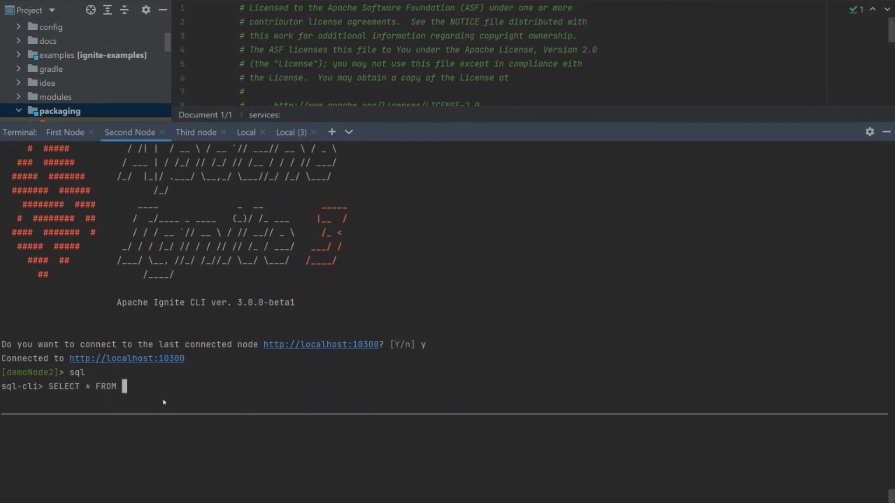
type("person")
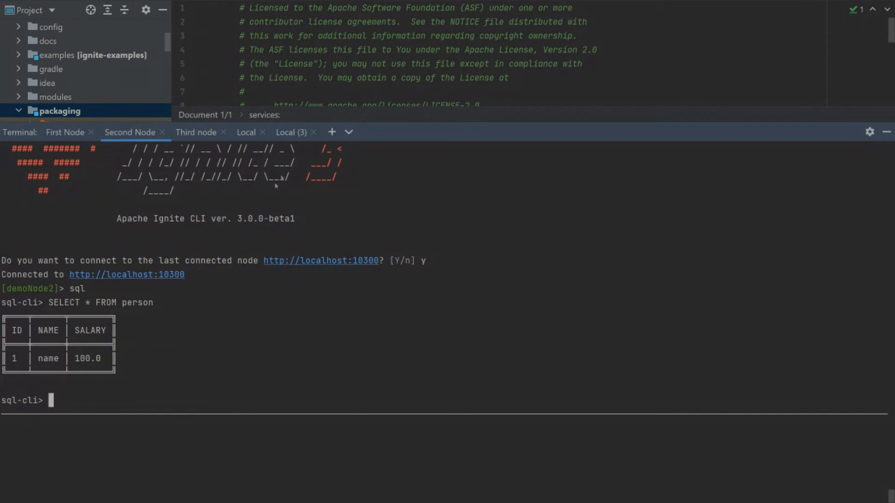
Step: Run ./gradlew docker in the Local (3) terminal to build the Ignite 3 image
left_click(292, 132)
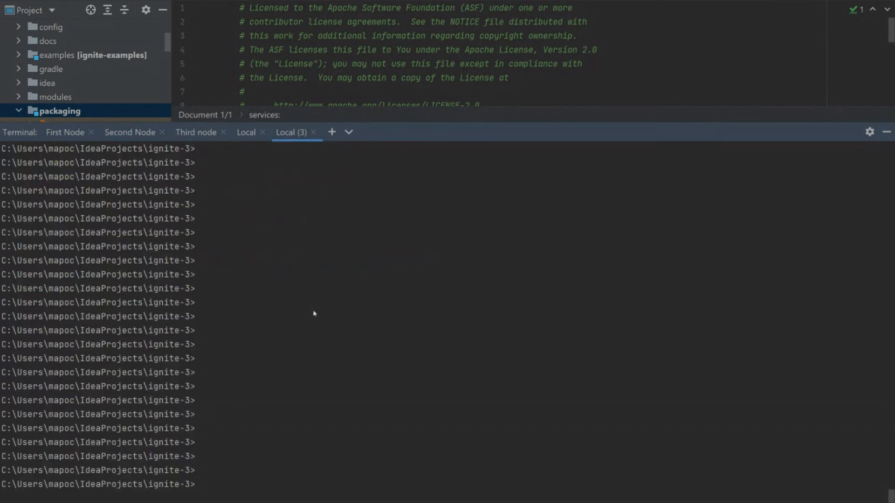
type("./gradlew")
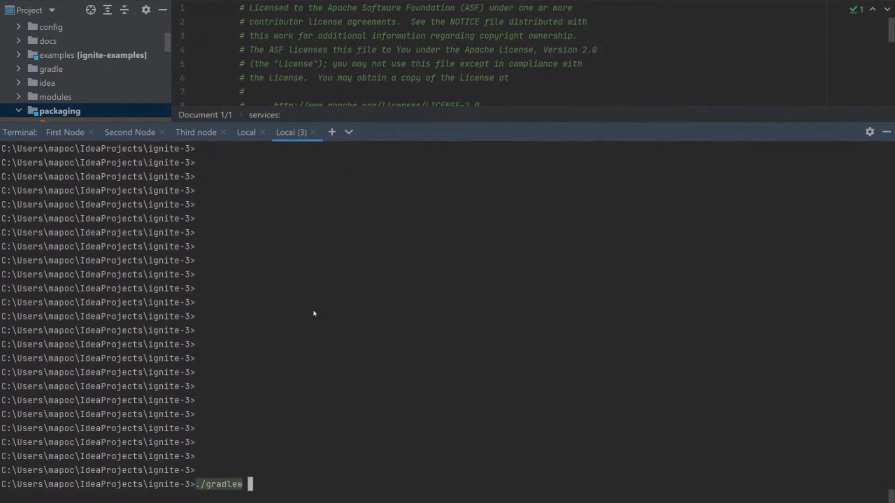
type("docker")
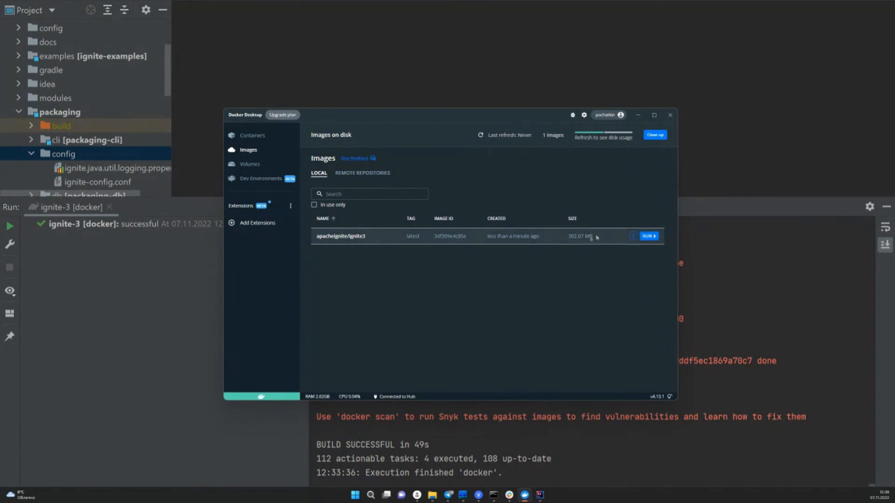
Step: Open docker-compose.yml from the project tree to view the node1–node3 services
double_click(340, 236)
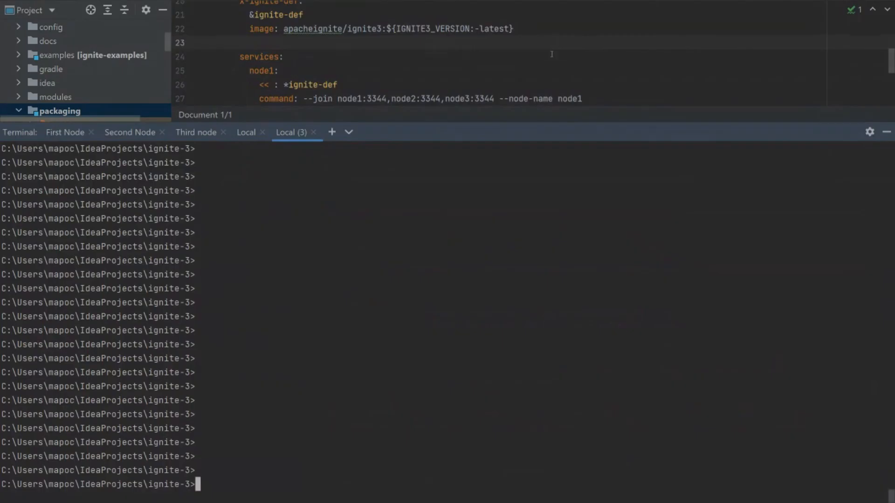
Step: Run docker compose up -d in packaging\docker to start containers node1, node2 and node3
left_click(246, 132)
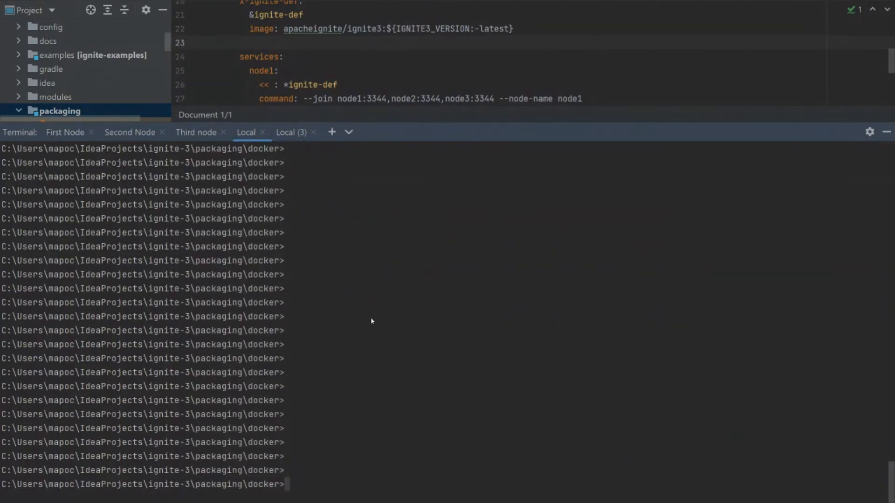
type("docker compo")
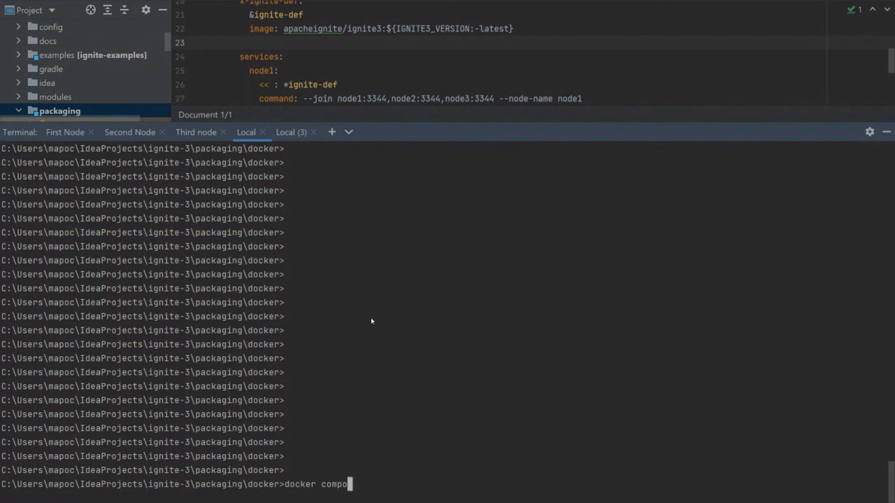
type("se up -d")
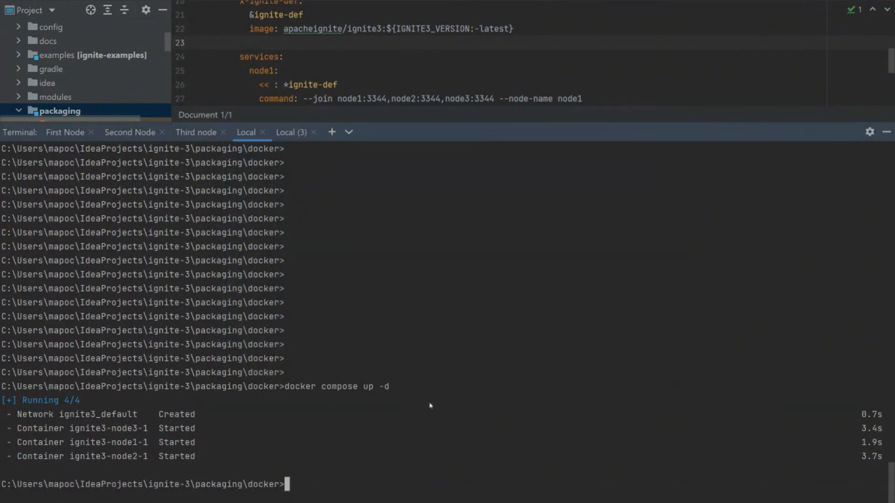
mouse_move(407, 353)
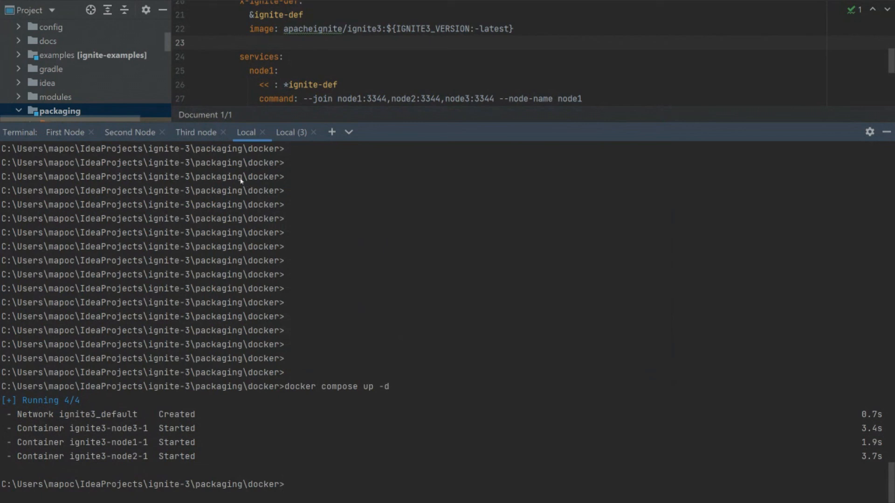
mouse_move(249, 199)
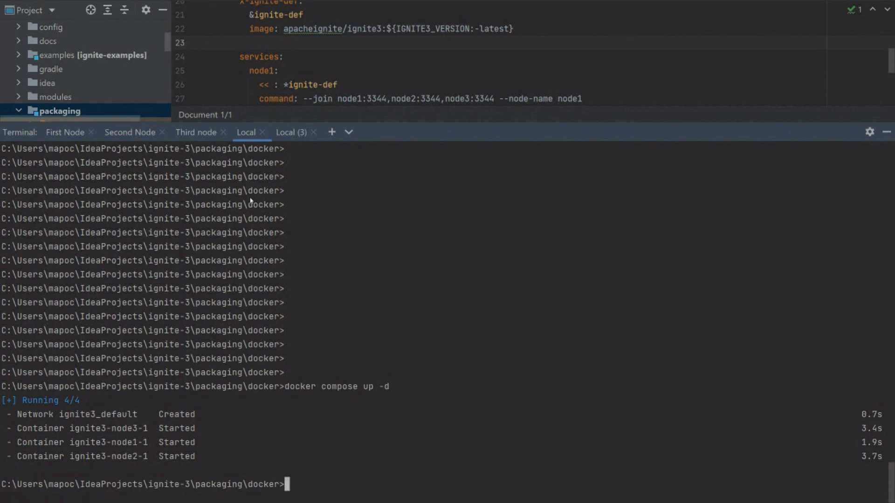
mouse_move(250, 204)
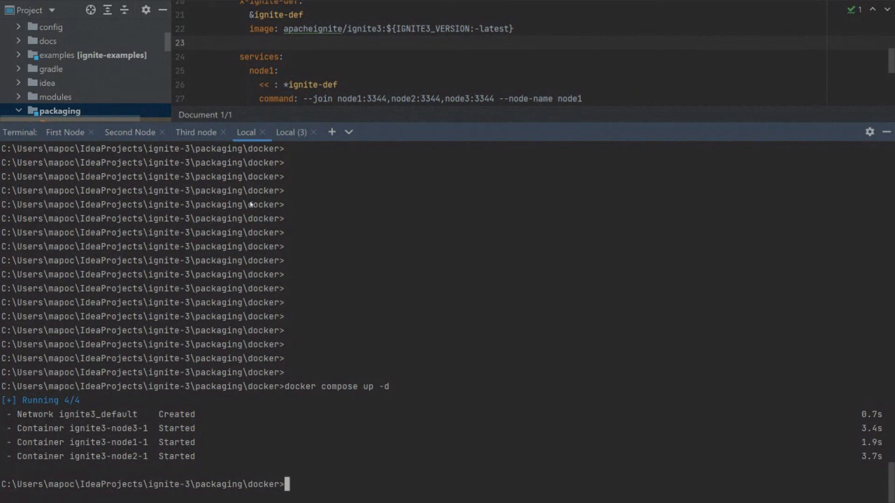